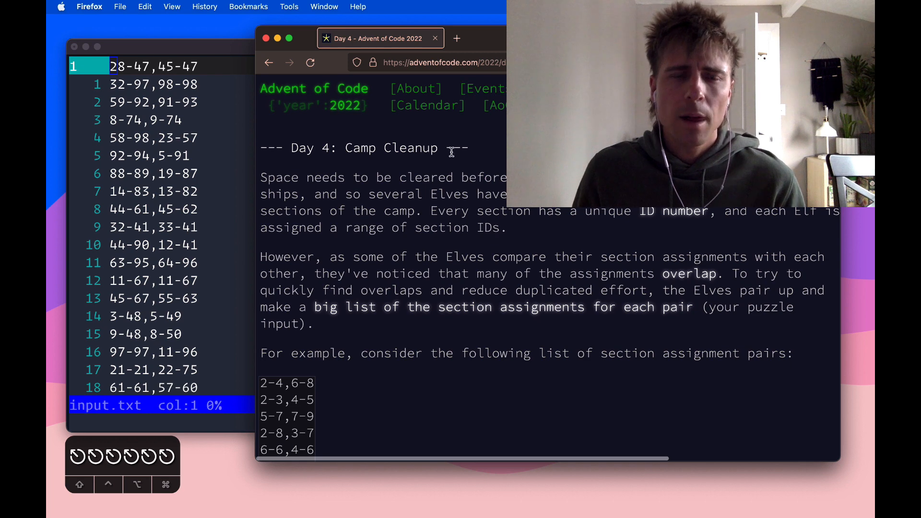
mouse_move(176, 242)
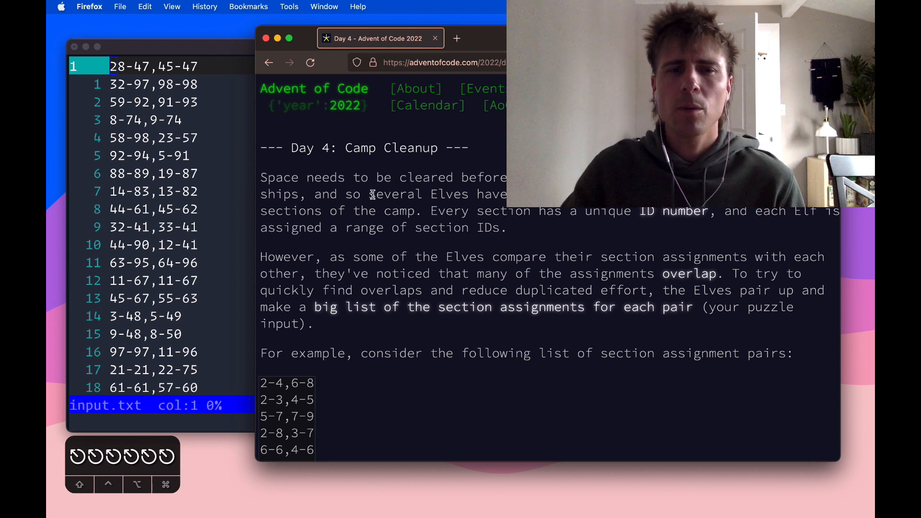
Scroll the Day 4 Camp Cleanup page down to the question and the recorded answer 524
scroll(down, 3)
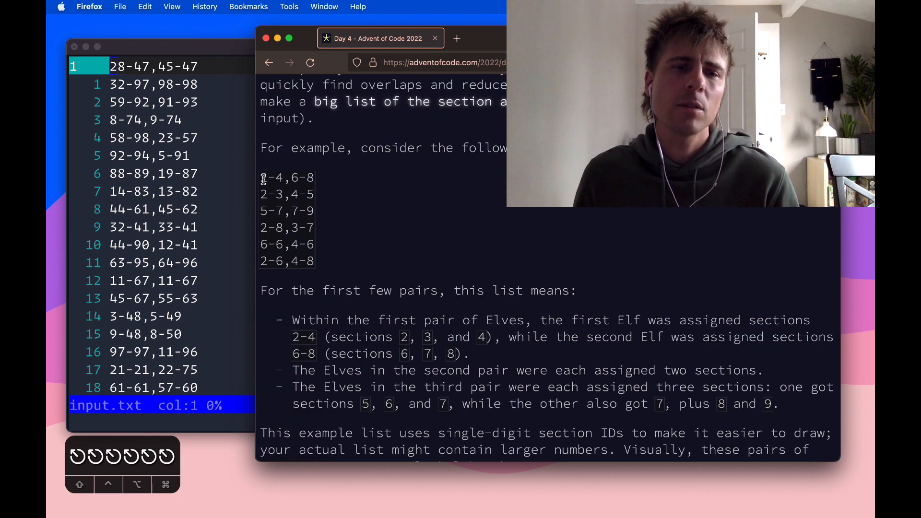
mouse_move(360, 223)
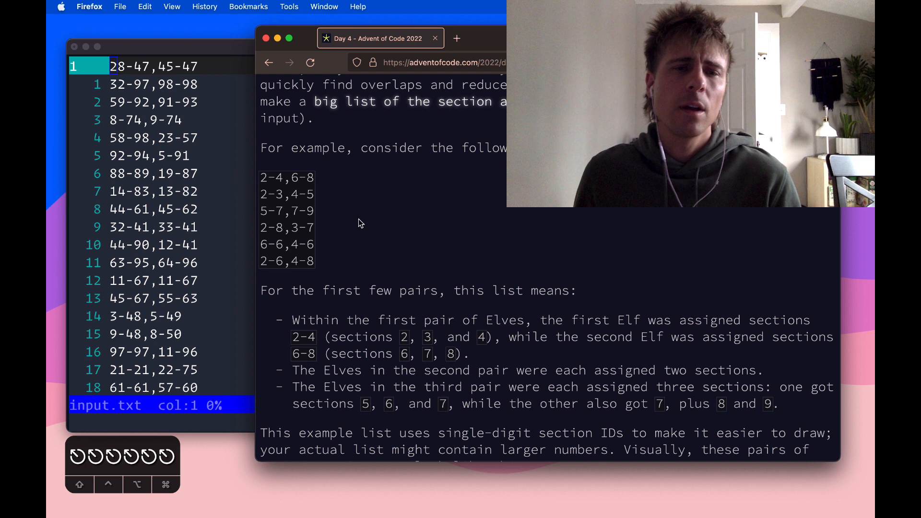
mouse_move(418, 249)
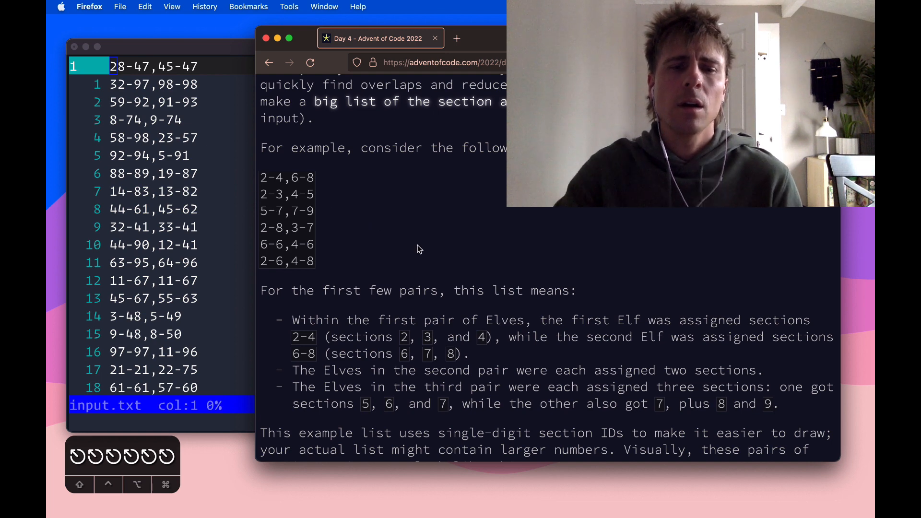
scroll(down, 3)
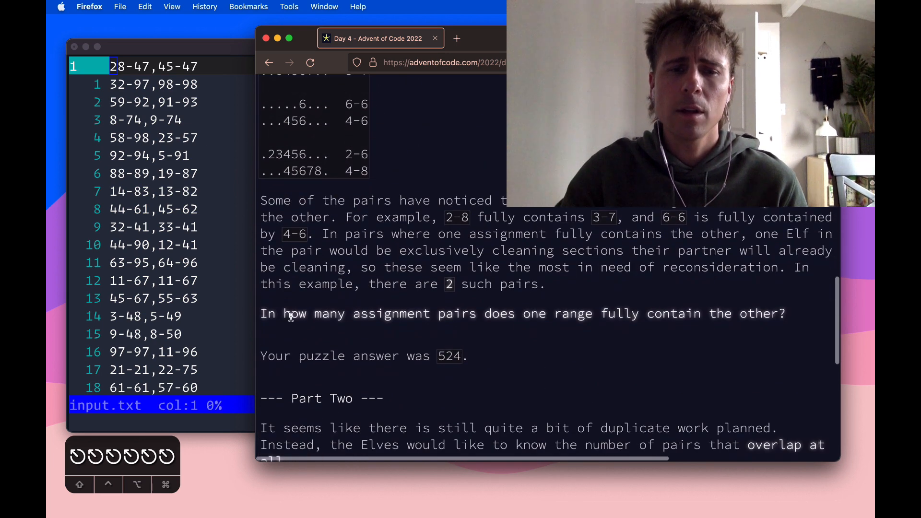
Go over the example section diagrams, selecting the 2-8 text and the 456 run
drag(285, 313, 475, 313)
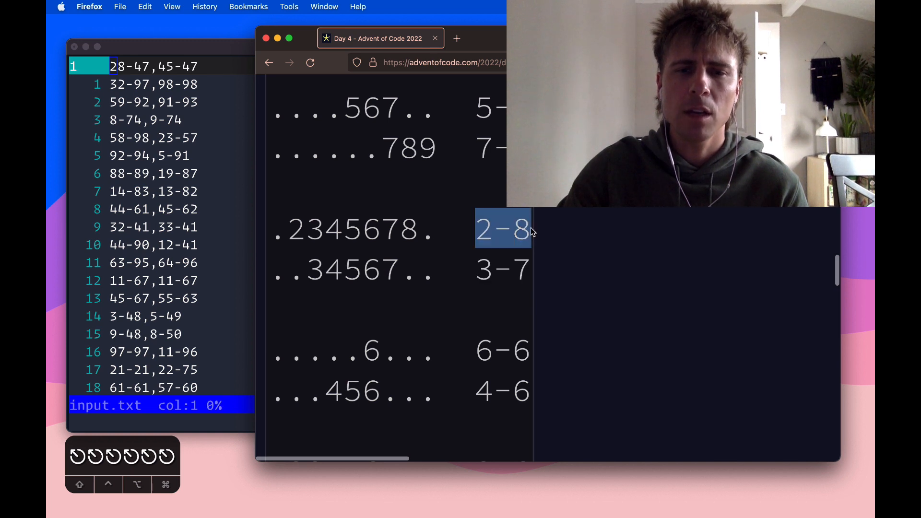
scroll(down, 3)
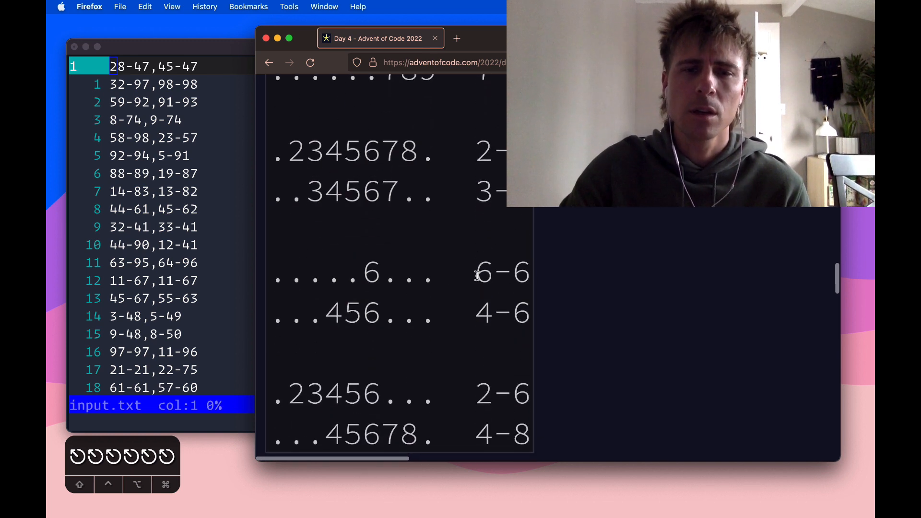
double_click(371, 273)
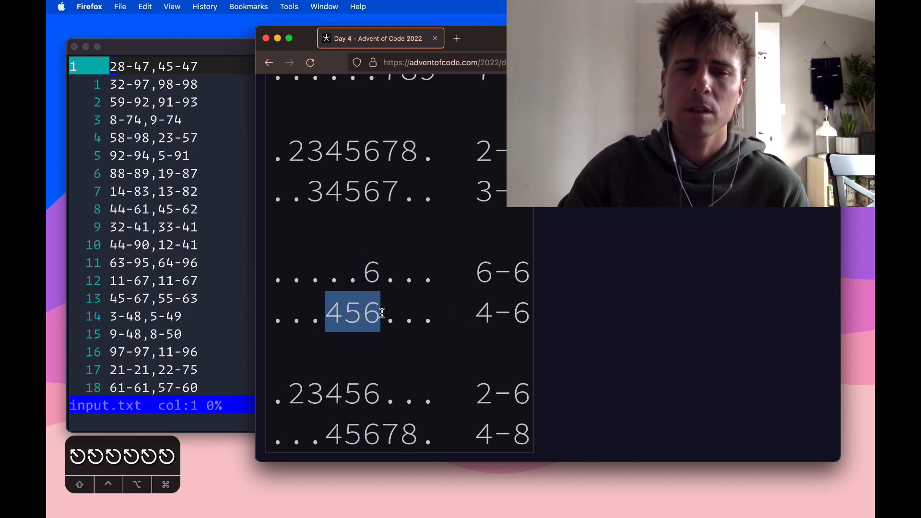
scroll(down, 3)
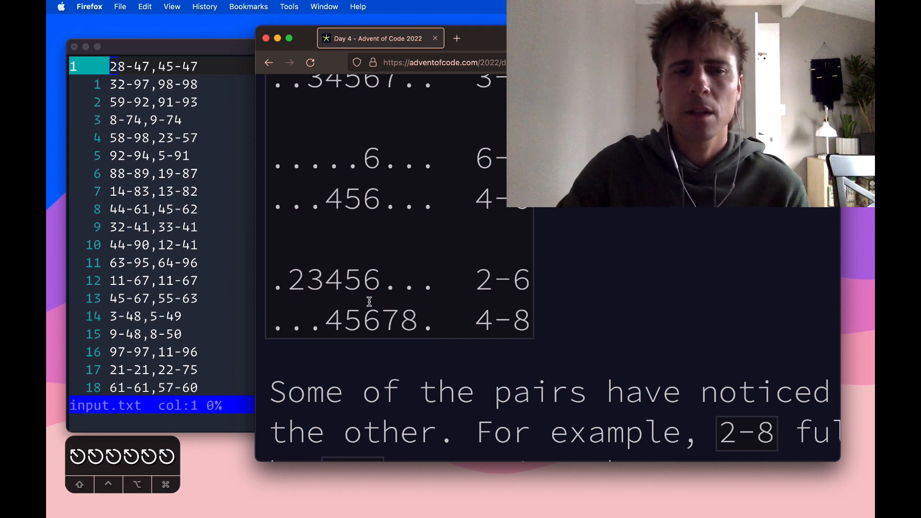
scroll(down, 3)
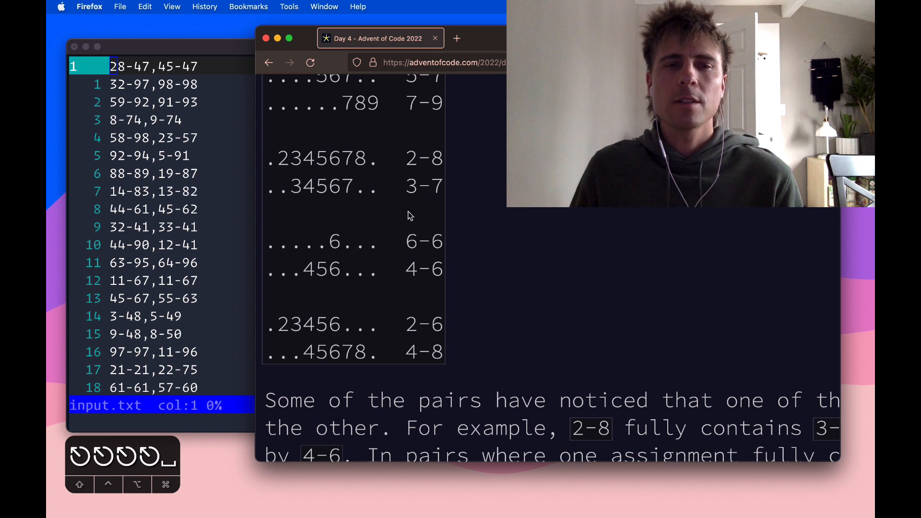
mouse_move(392, 163)
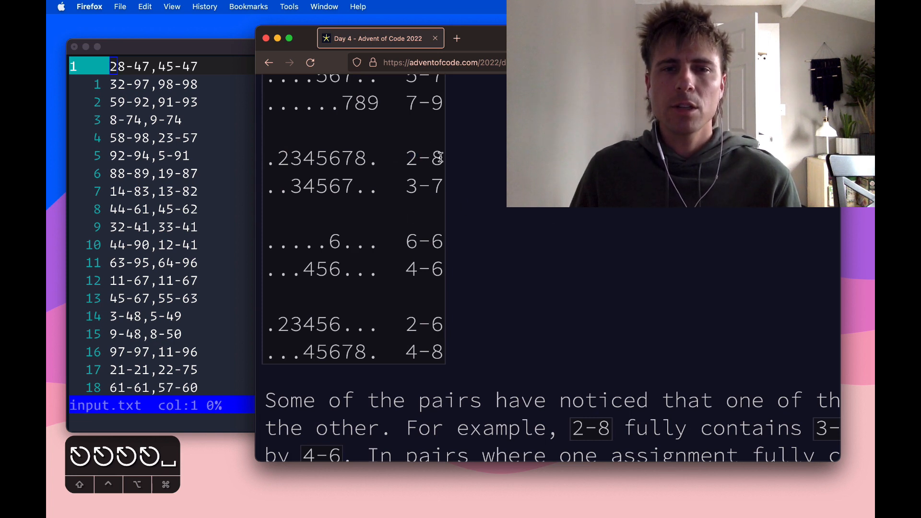
double_click(435, 157)
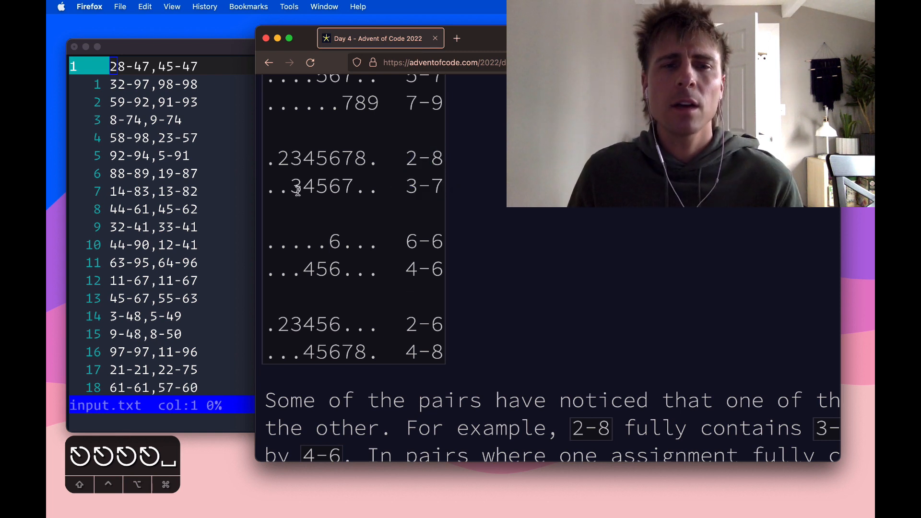
double_click(281, 158)
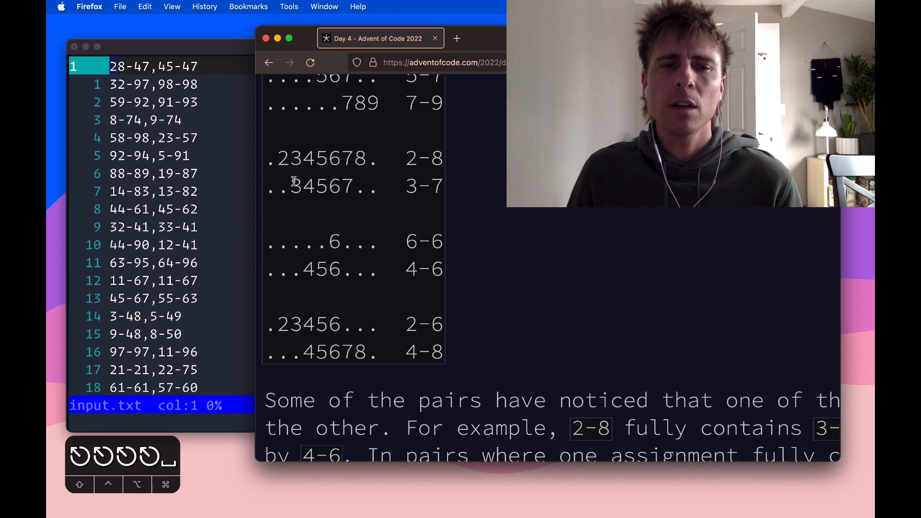
double_click(345, 186)
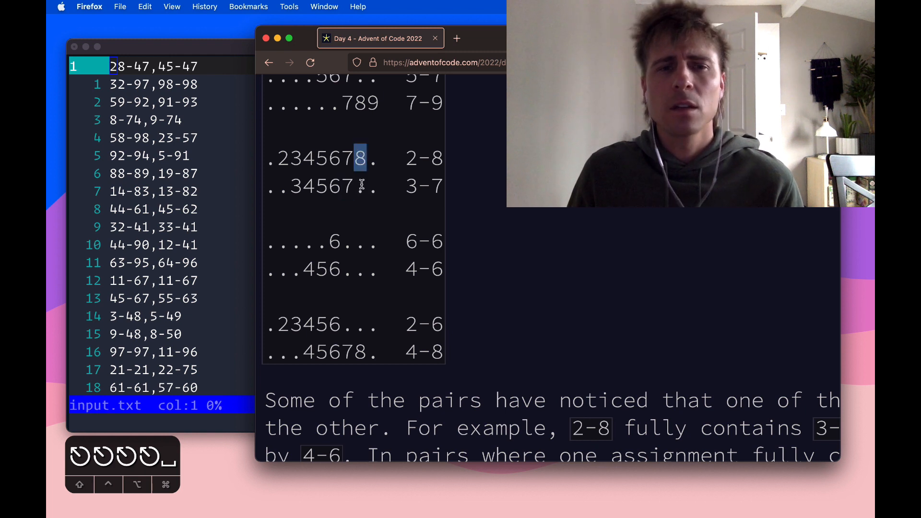
drag(370, 158, 353, 186)
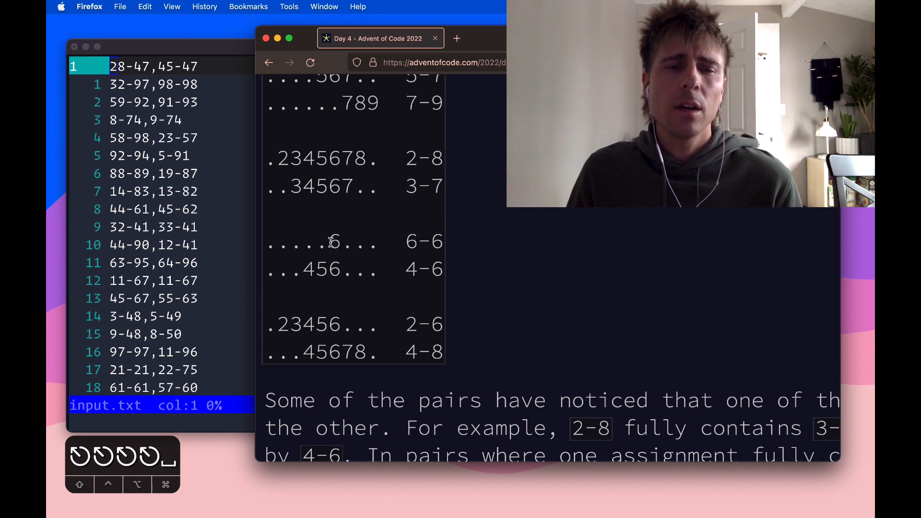
double_click(334, 241)
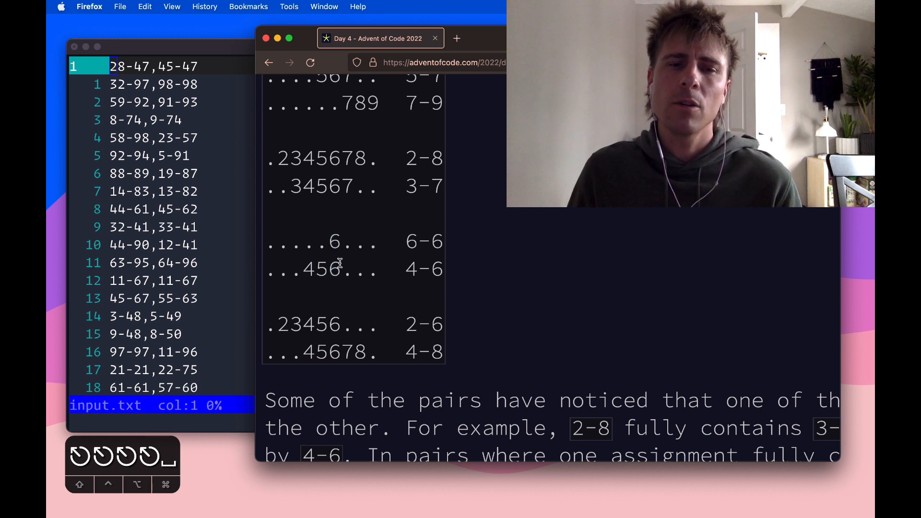
mouse_move(283, 304)
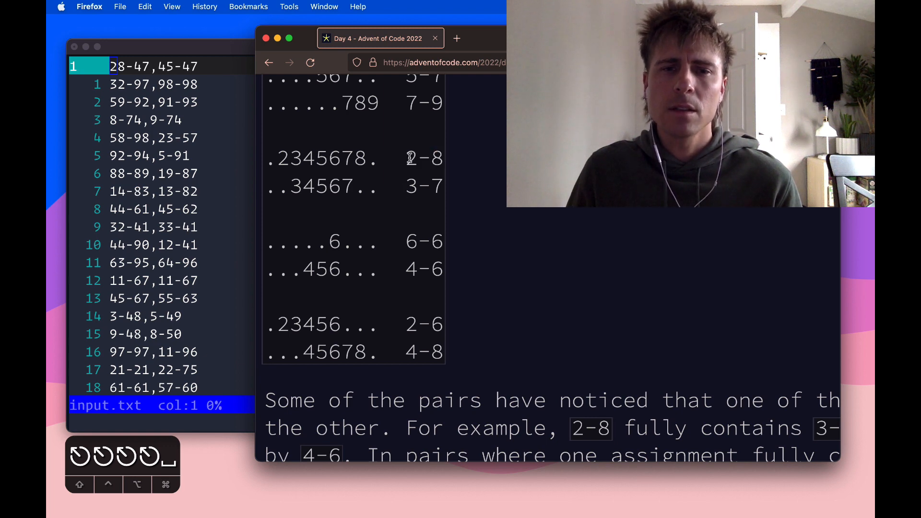
double_click(433, 158)
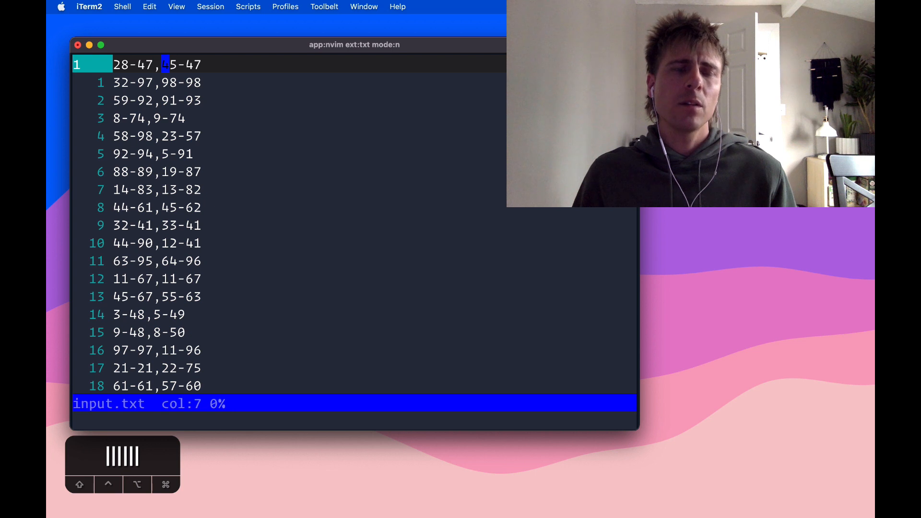
key(h)
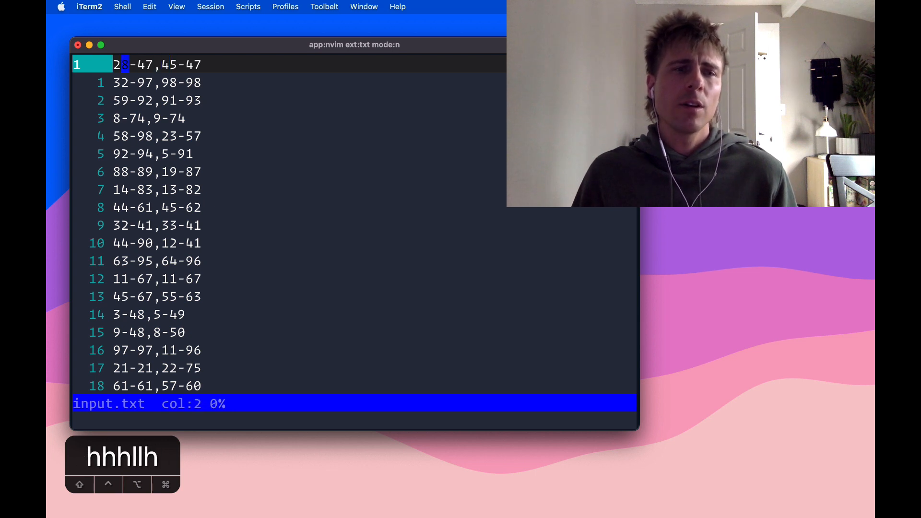
key(l)
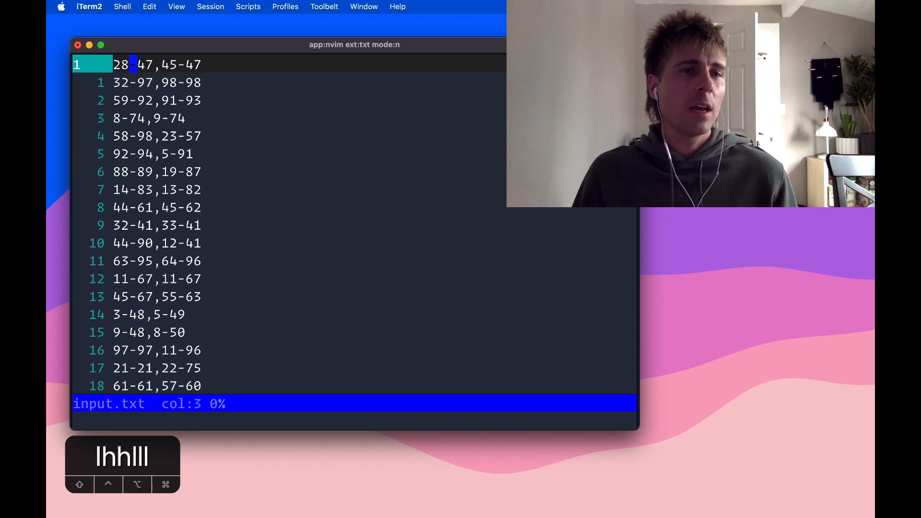
key(l)
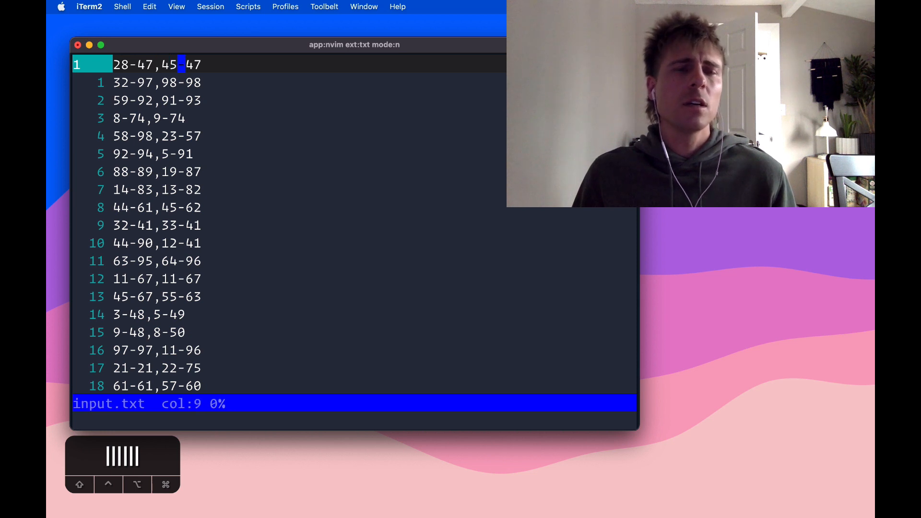
key(j)
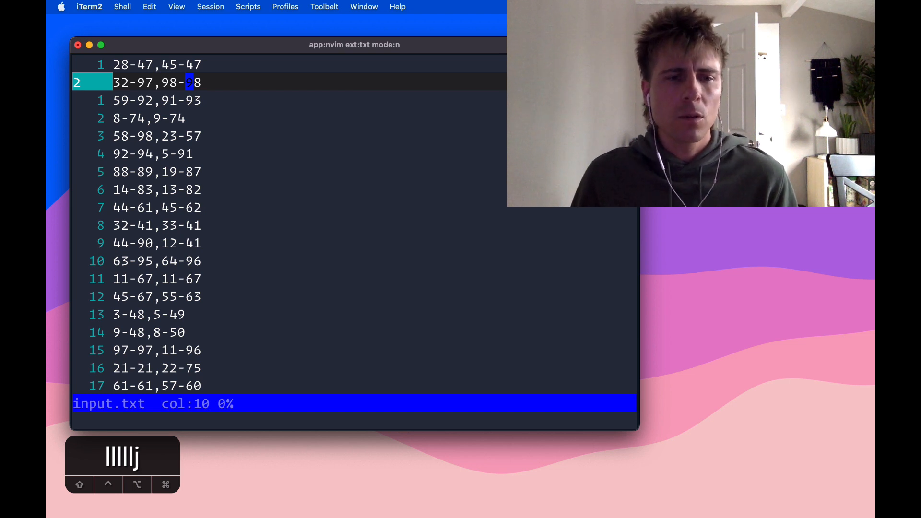
text(s)
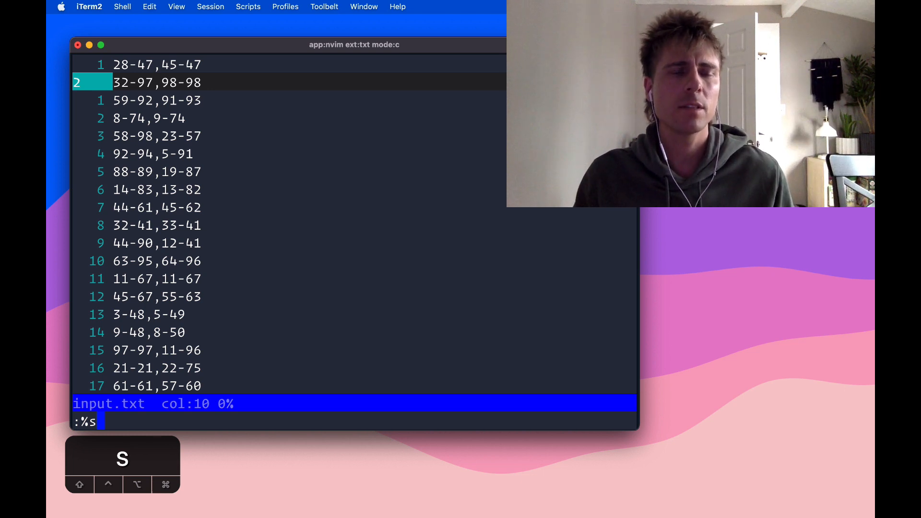
Enter the \d\+ digit-run pattern after :%s/, correcting a mistyped character
text(/)
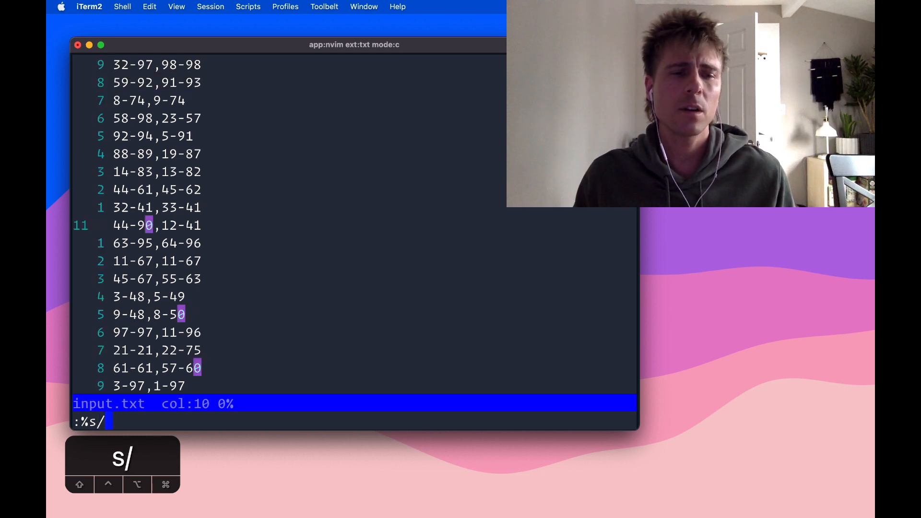
text(\d\+/g)
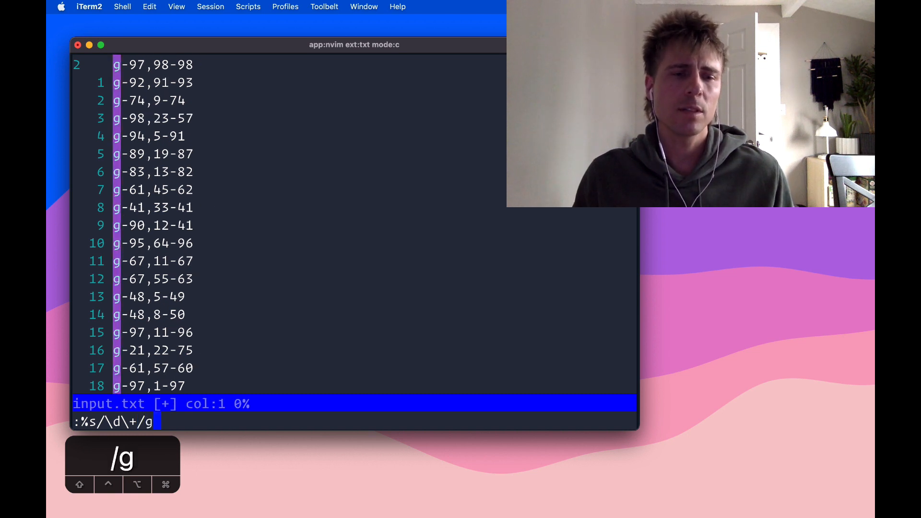
key(backspace)
text( /)
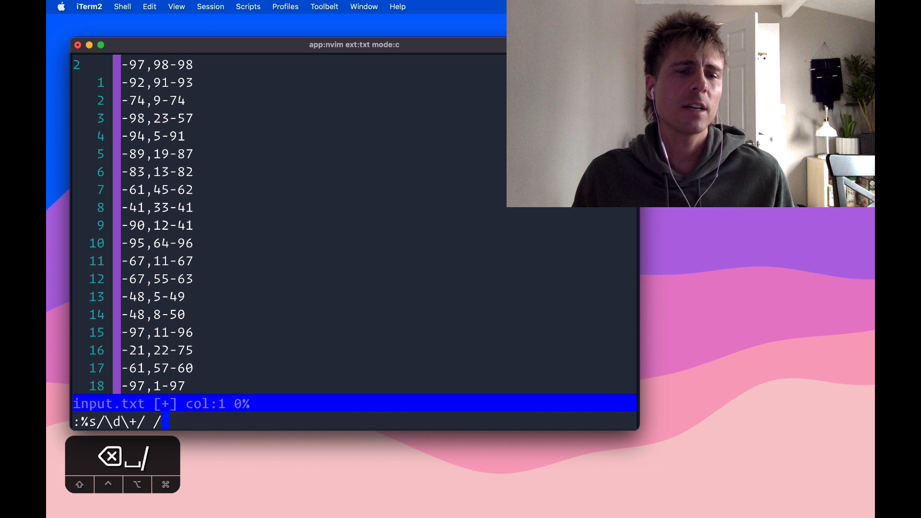
text(g)
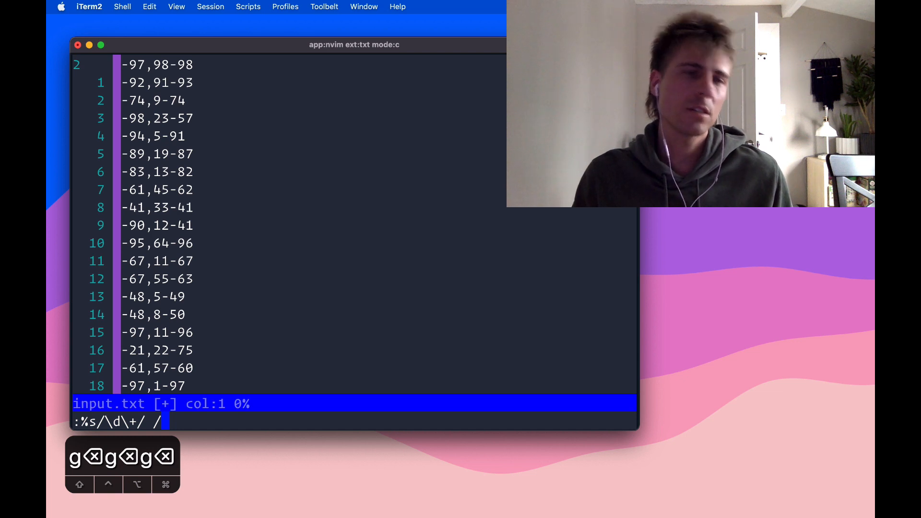
text(g)
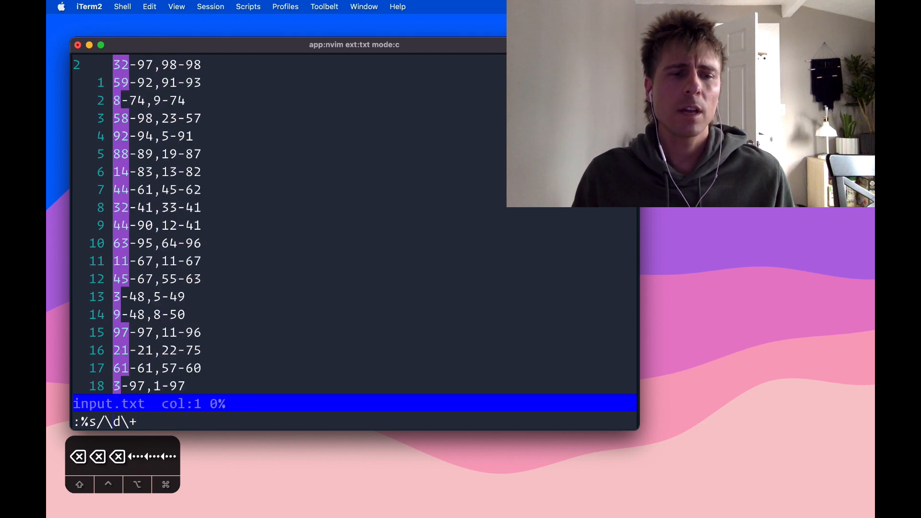
text(\)
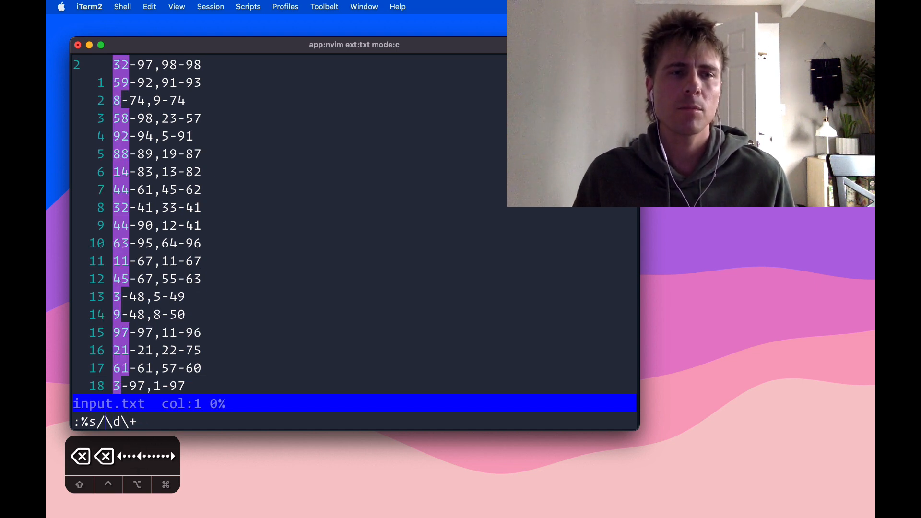
Build the pattern \(\d\+\)-\(\d\+\),\(\d\+\)-\(\d\+\) with four capture groups
text(\)
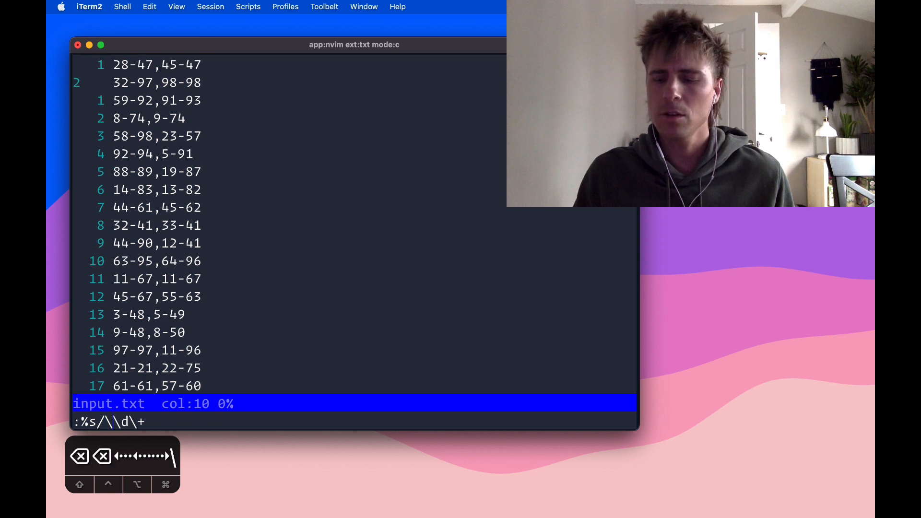
text(\()
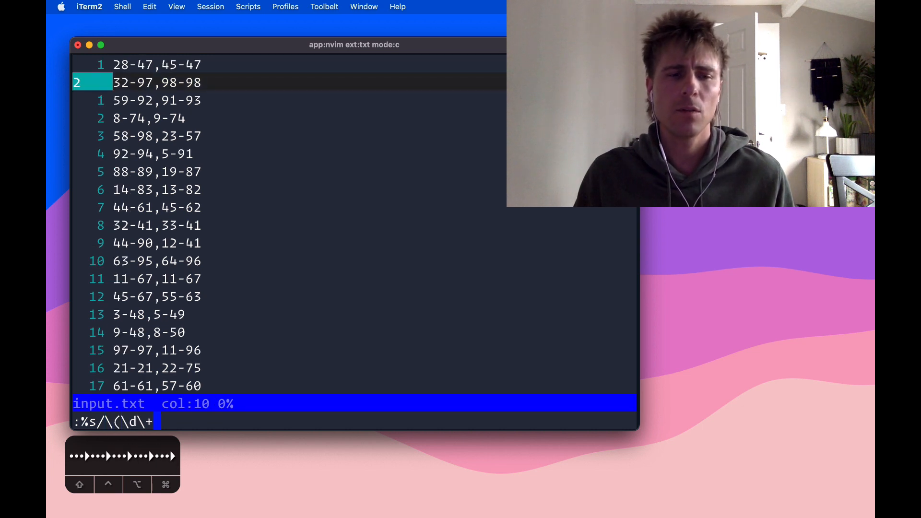
text(\))
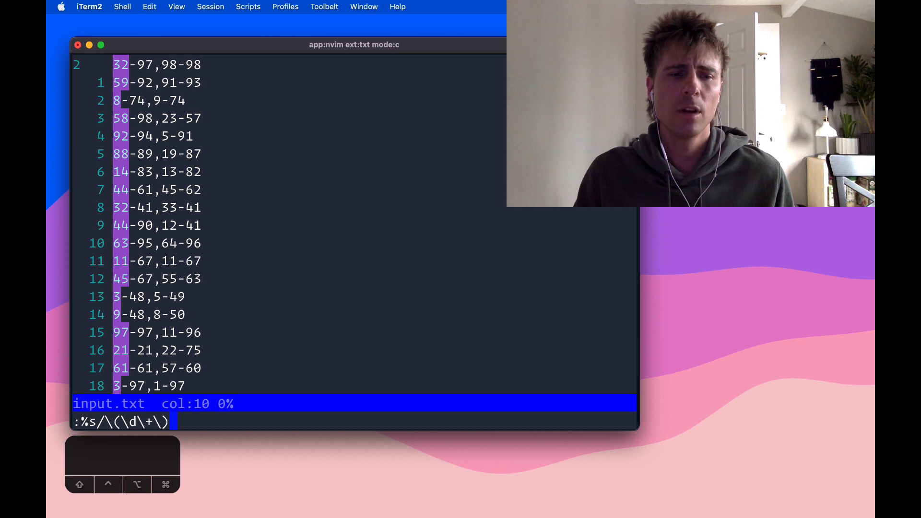
text(-)
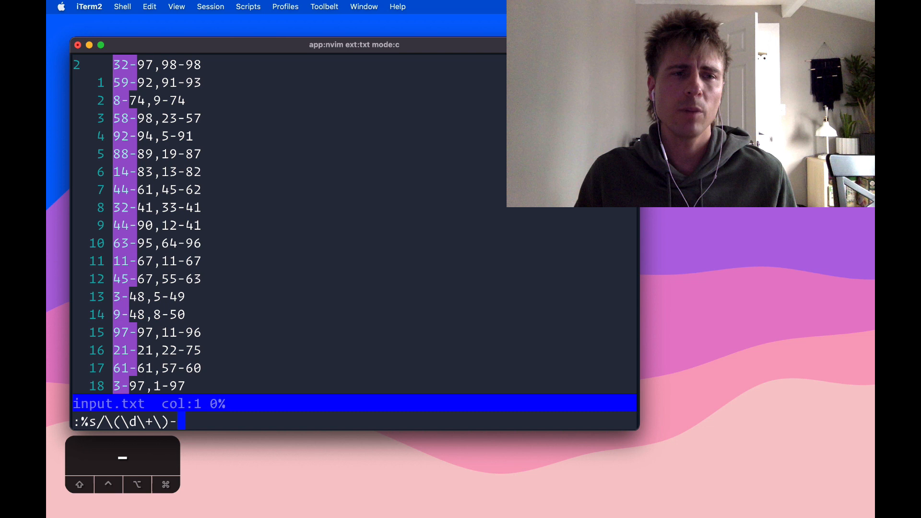
text(\(\d\)
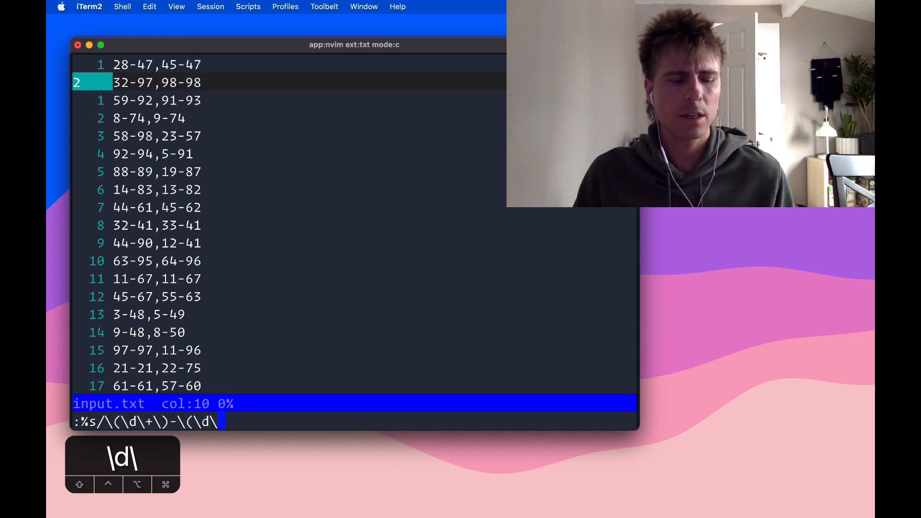
text(+\))
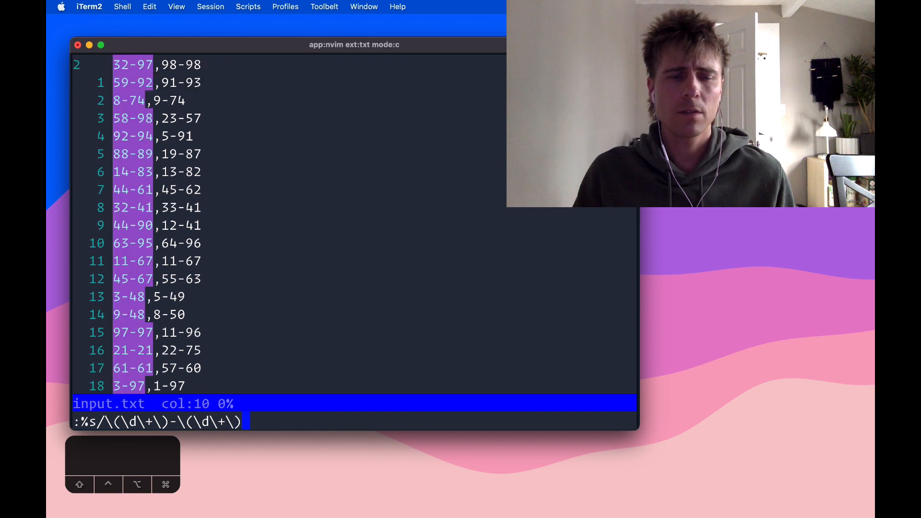
text(,)
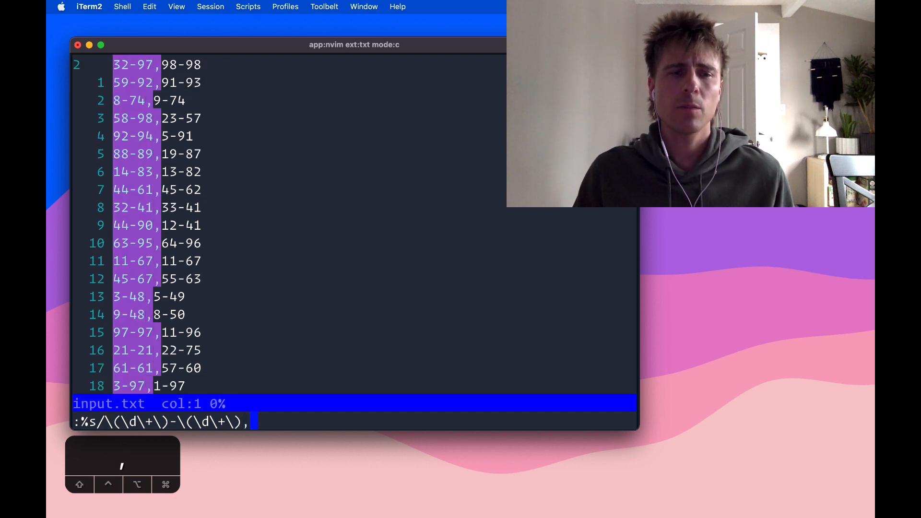
text(\()
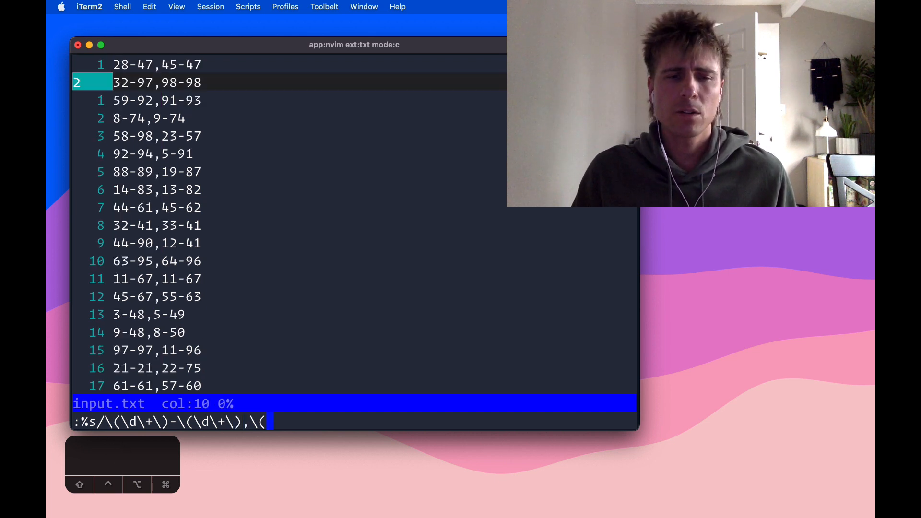
text(\d\+\)
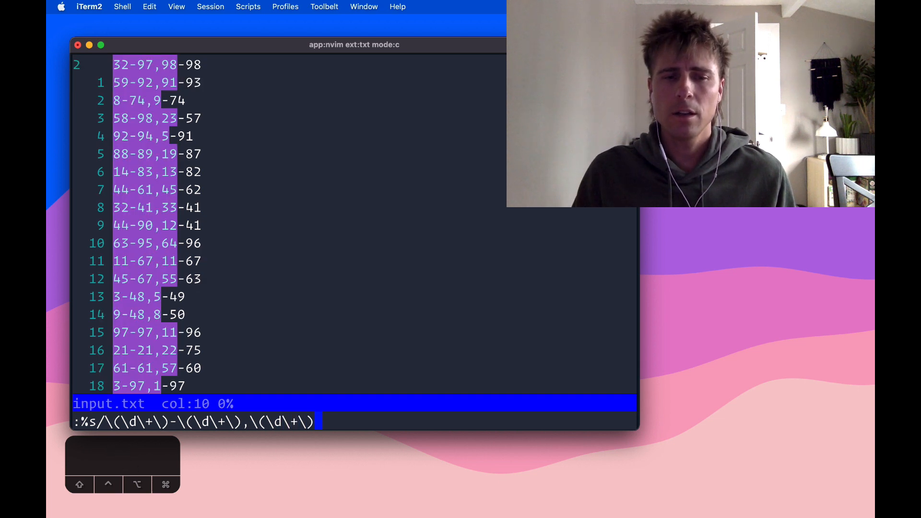
text(-\()
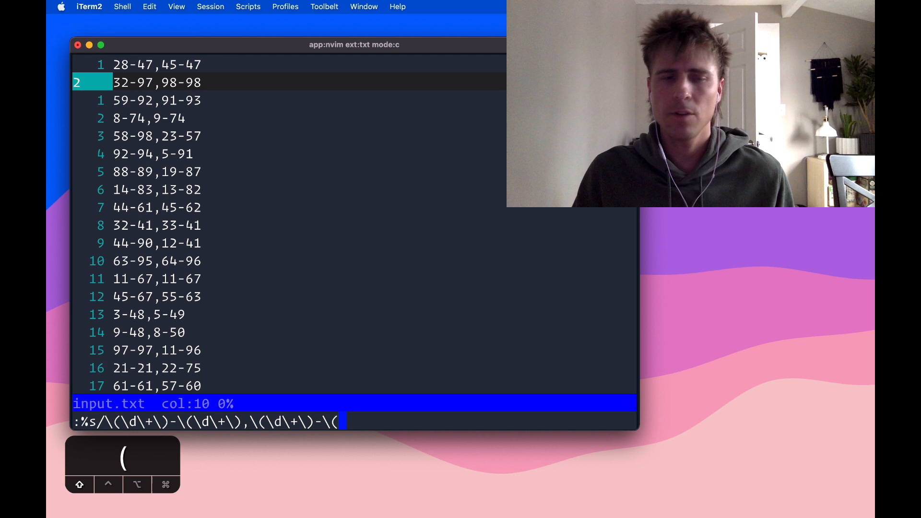
text(\d\=)
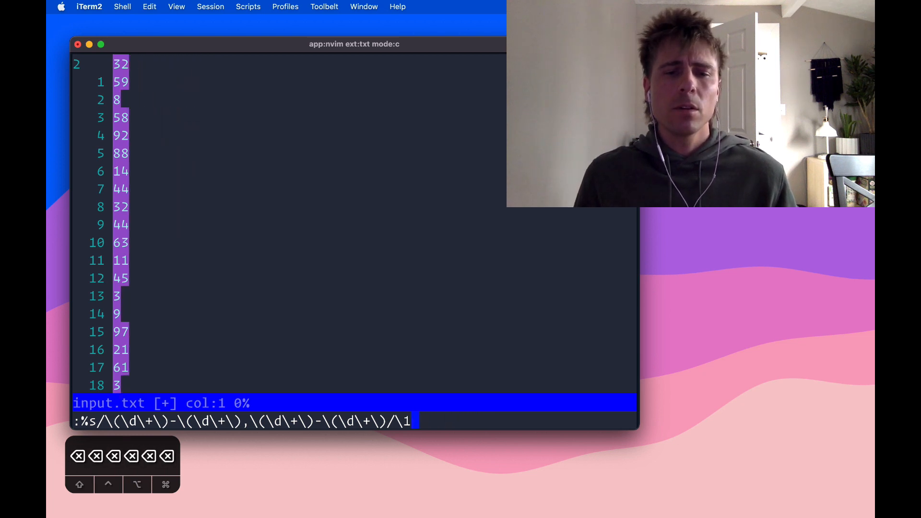
Replace the first-number replacement with a \= expression comparing submatches for the first containment direction
key(backspace)
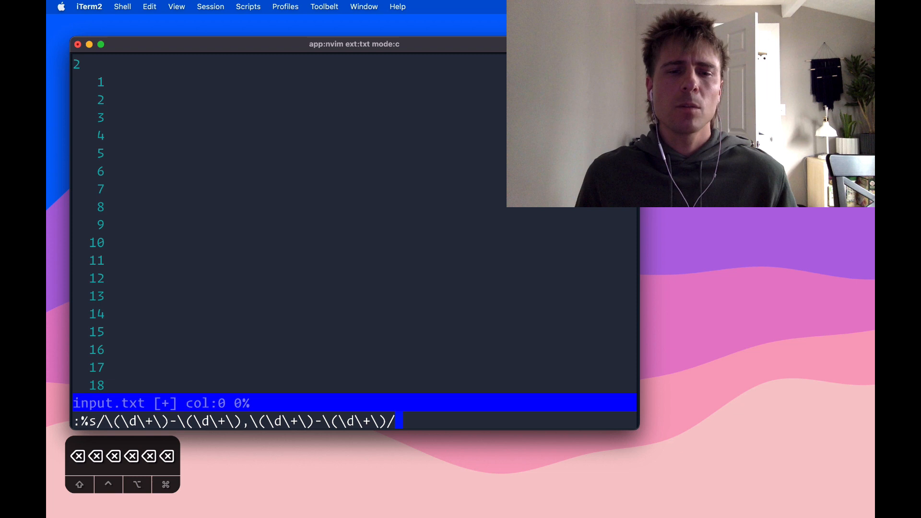
text(\=)
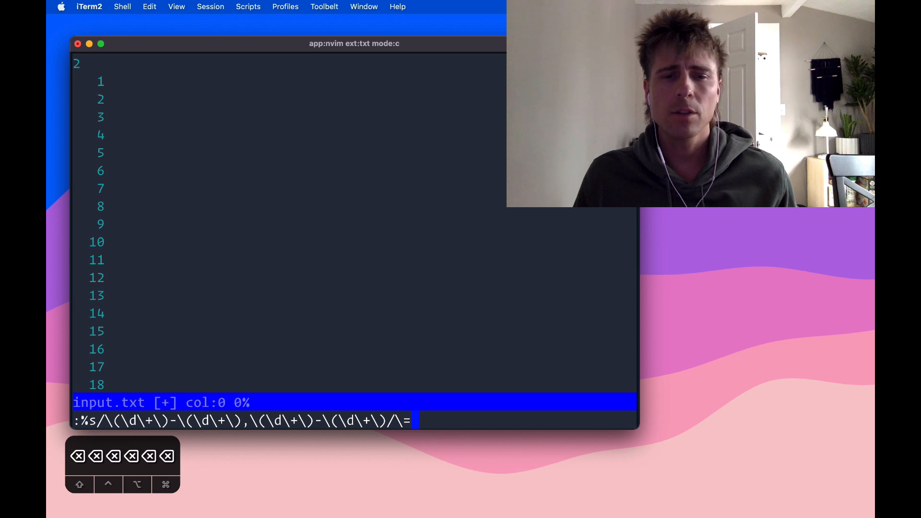
text(su)
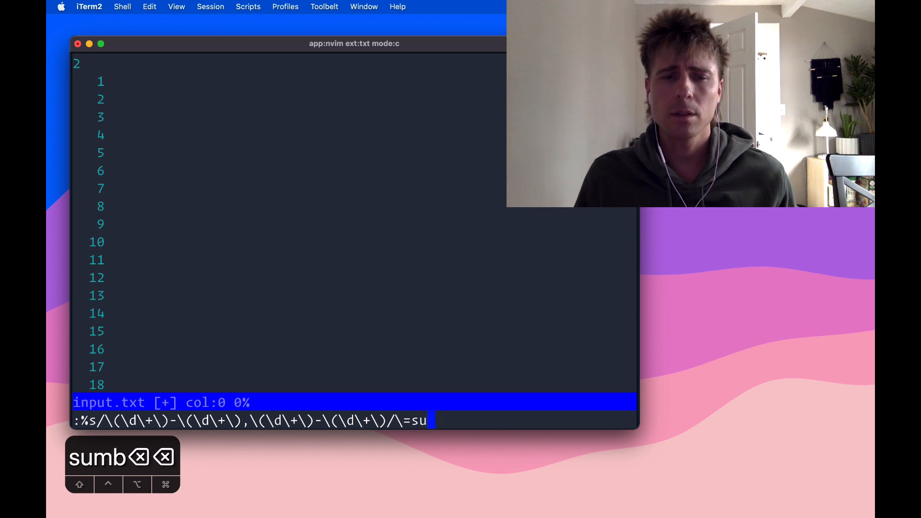
text(bmatch()
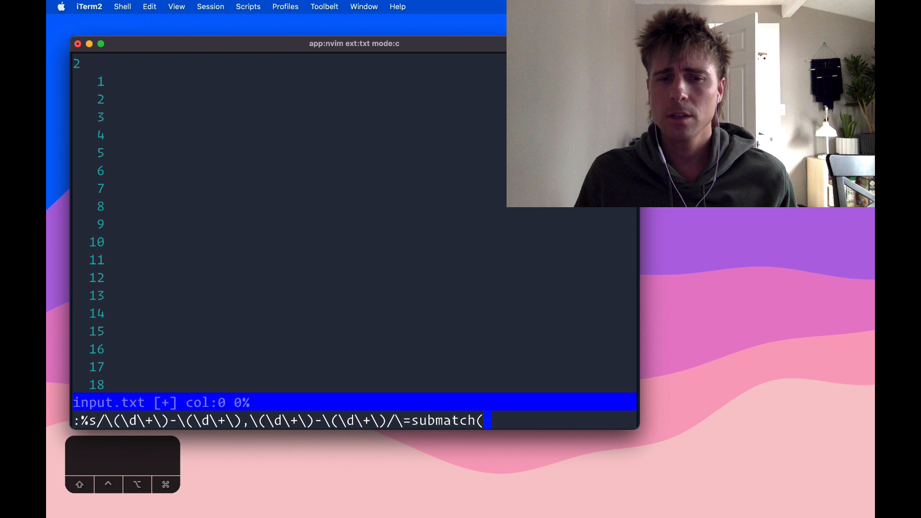
text(1))
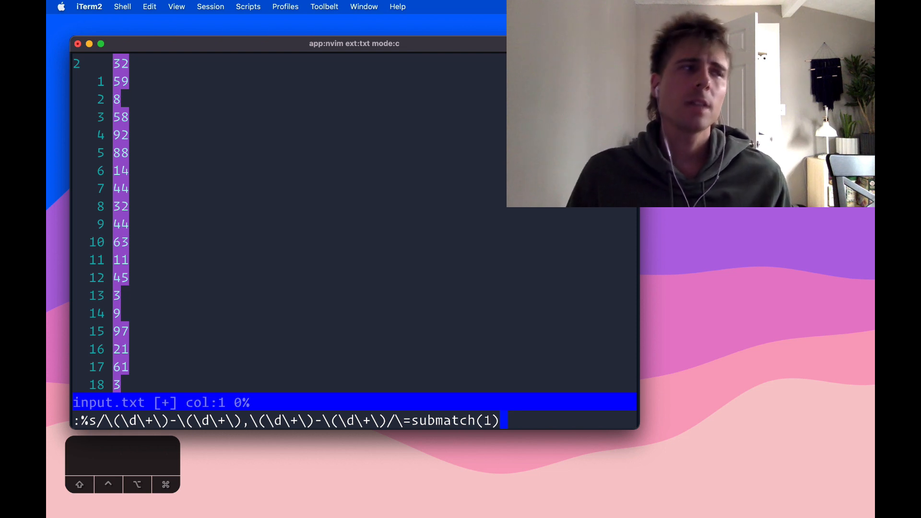
text(>=)
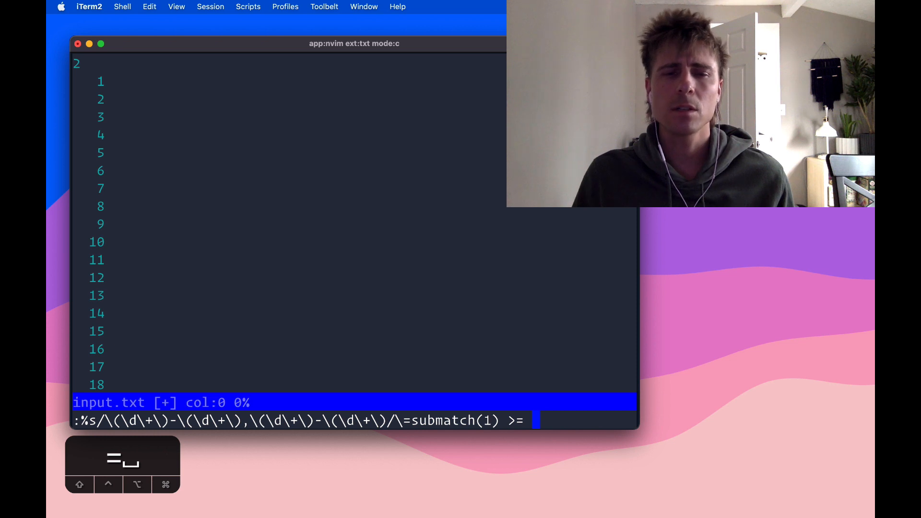
text(submatch(3) &&)
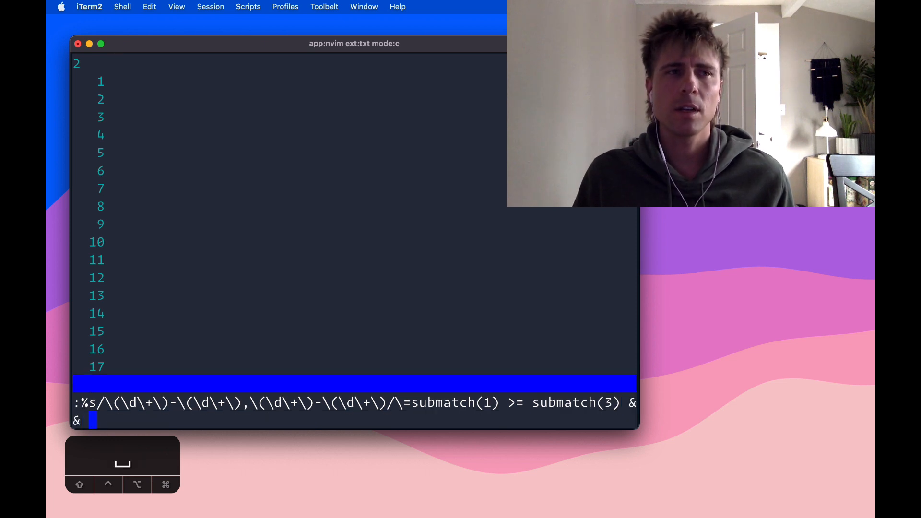
text(subma)
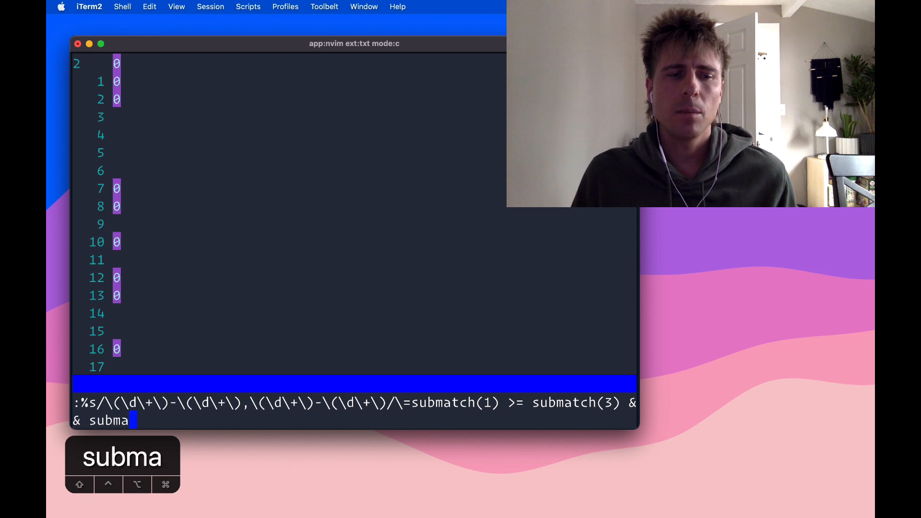
text(tch(2) <)
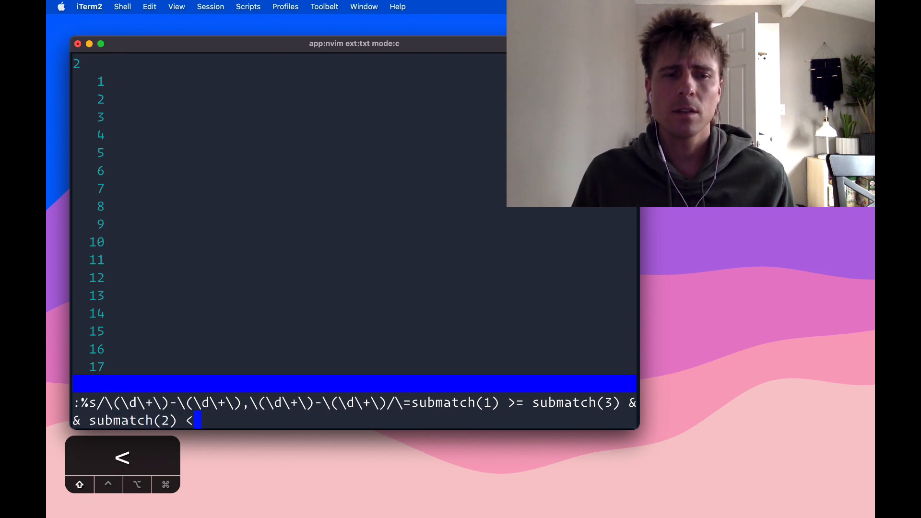
text(= submatch()
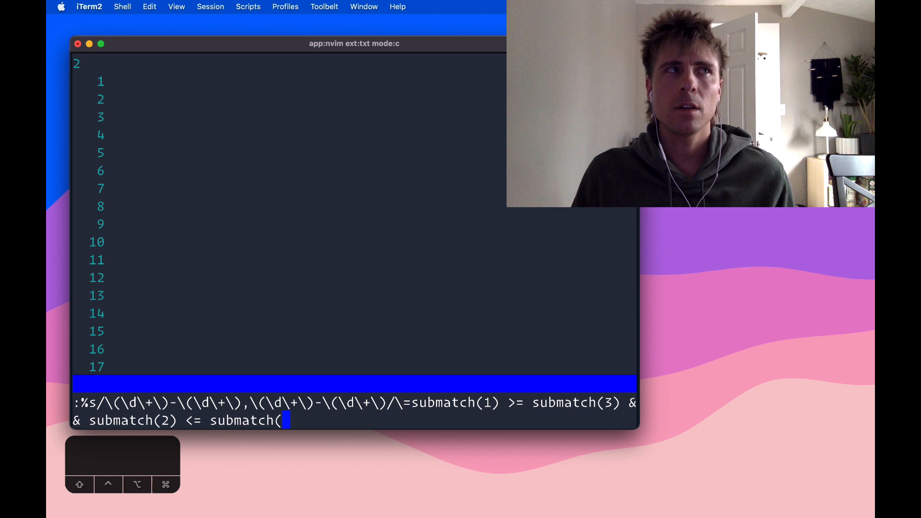
text(4)
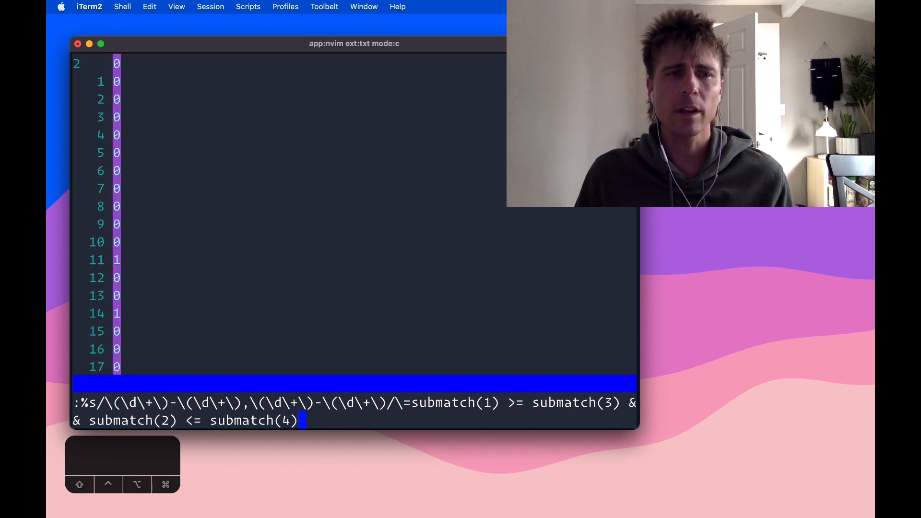
Add the reverse test: || submatch(3) >= submatch(1) && submatch(4) <= submatch(2)
text(|)
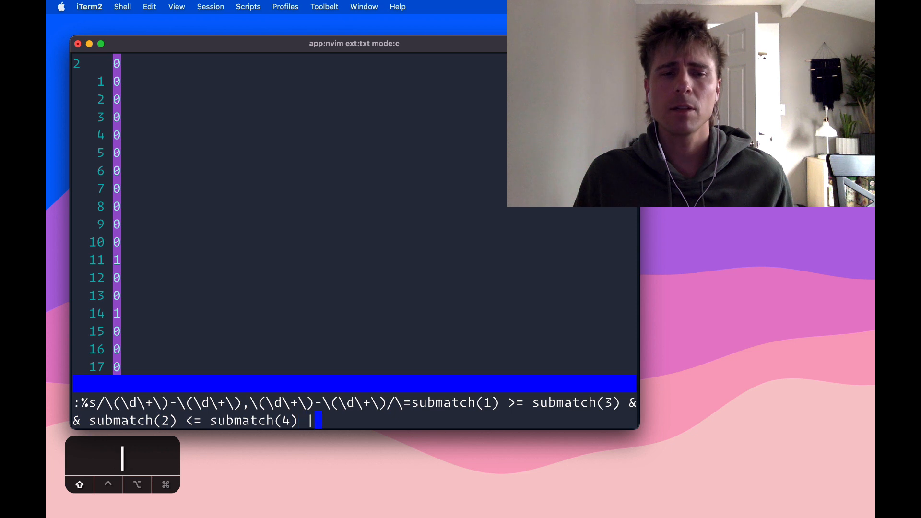
text(| su)
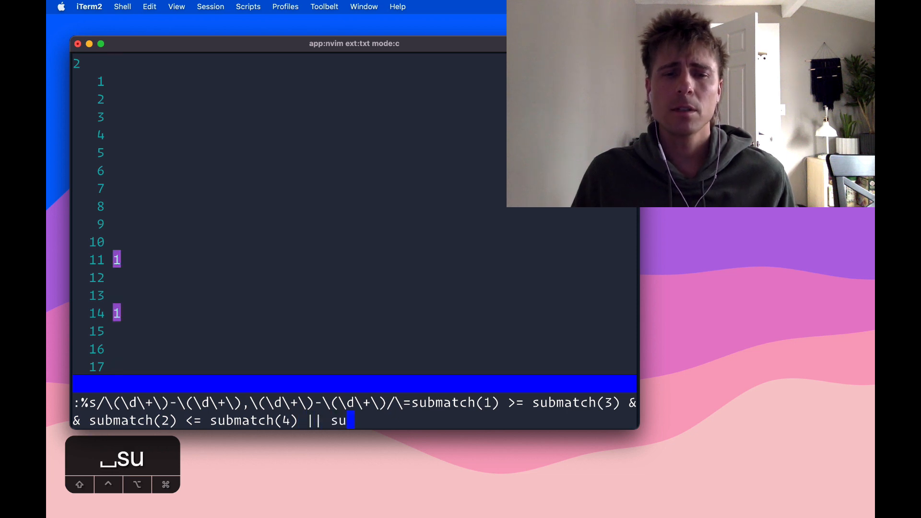
text(bmatch()
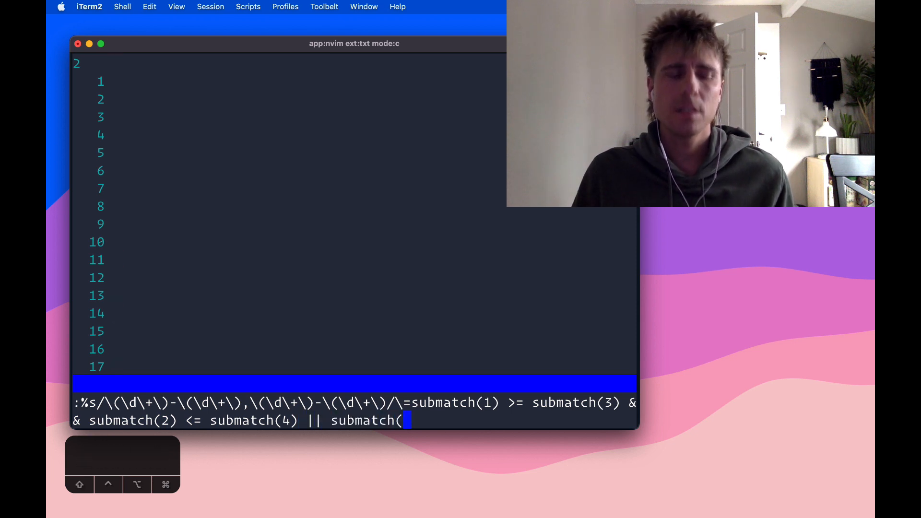
text(3))
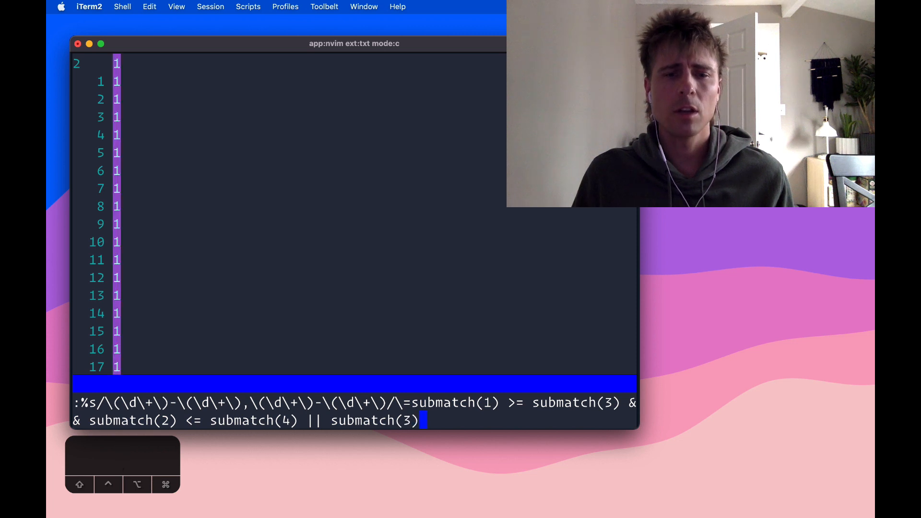
text(>=)
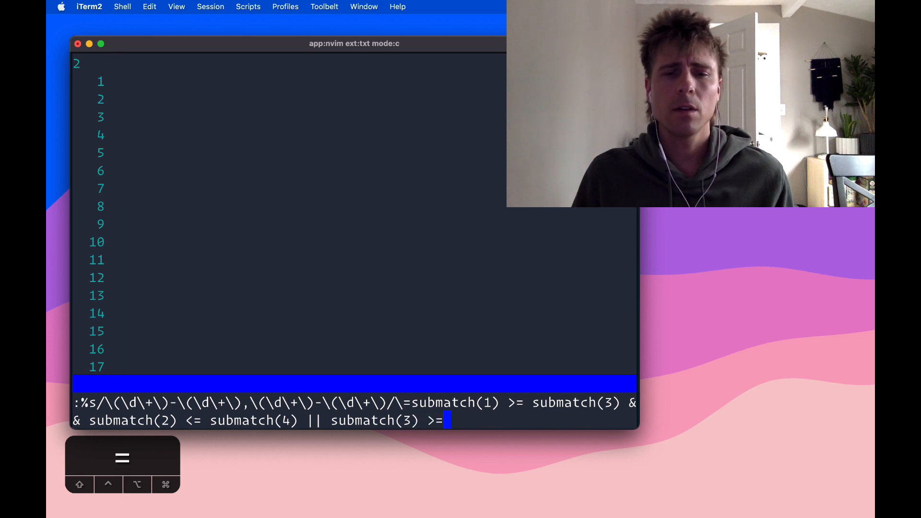
text(submat)
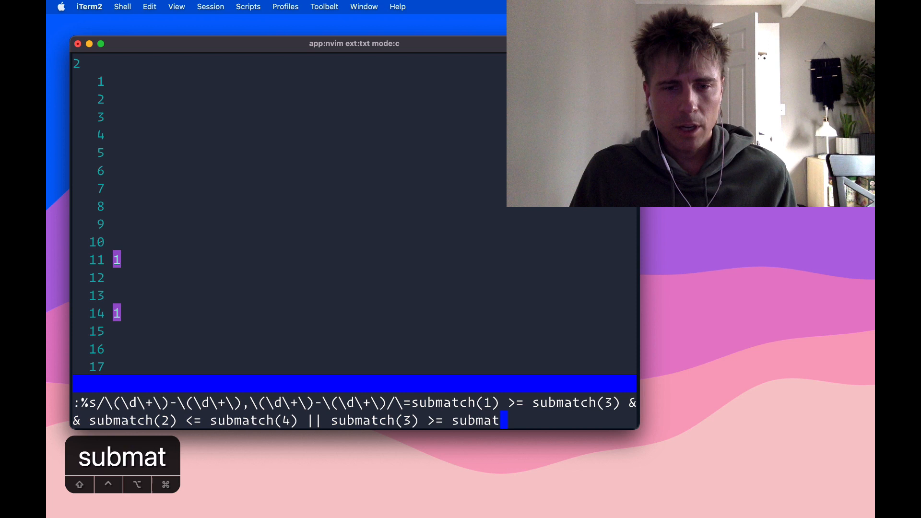
text(ch(1) && submatch(4)
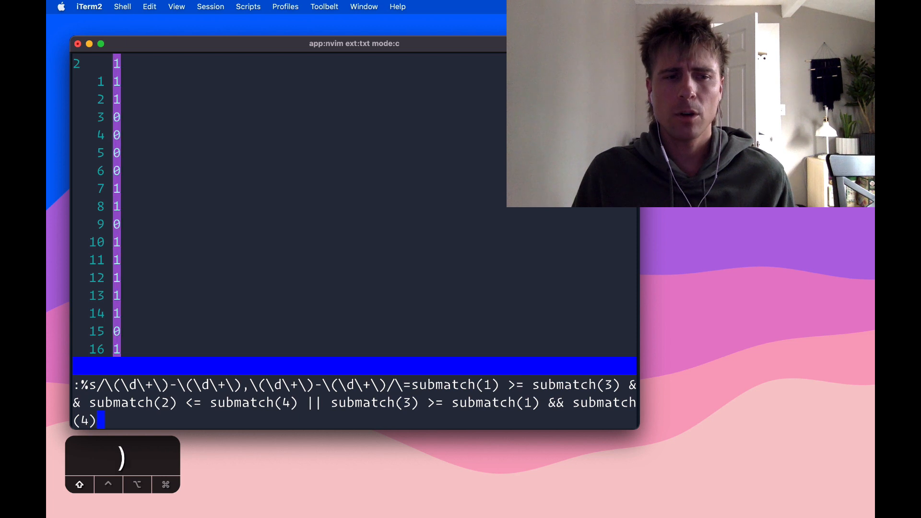
text(<=)
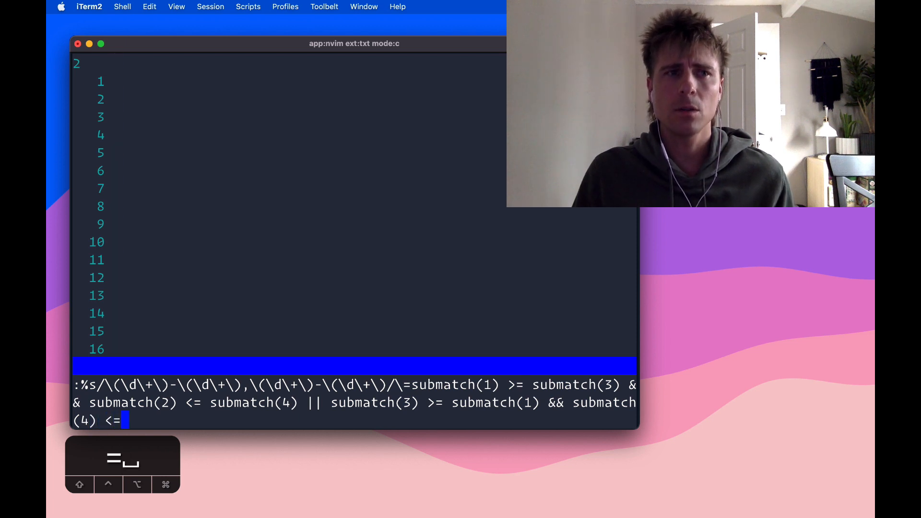
text(submatch(20)
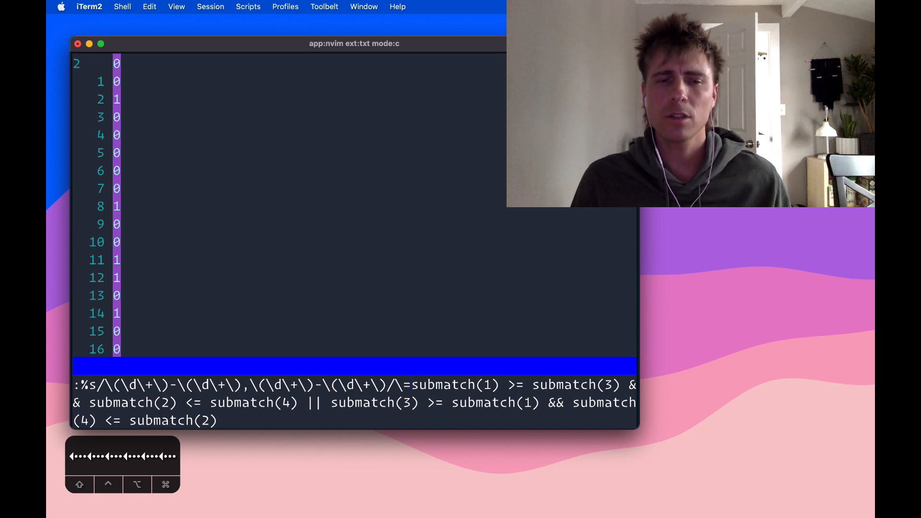
Wrap each submatch() in str2nr() and run the substitution on every line
text(str)
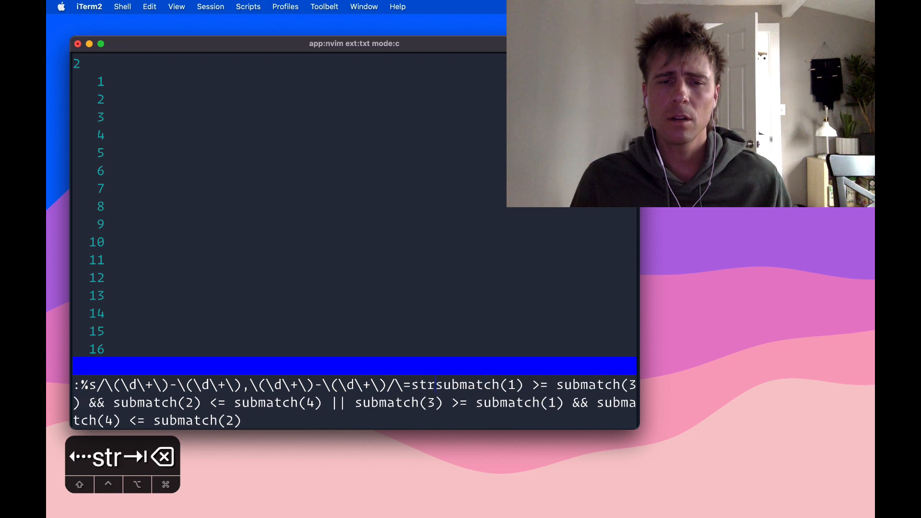
text(2nr()
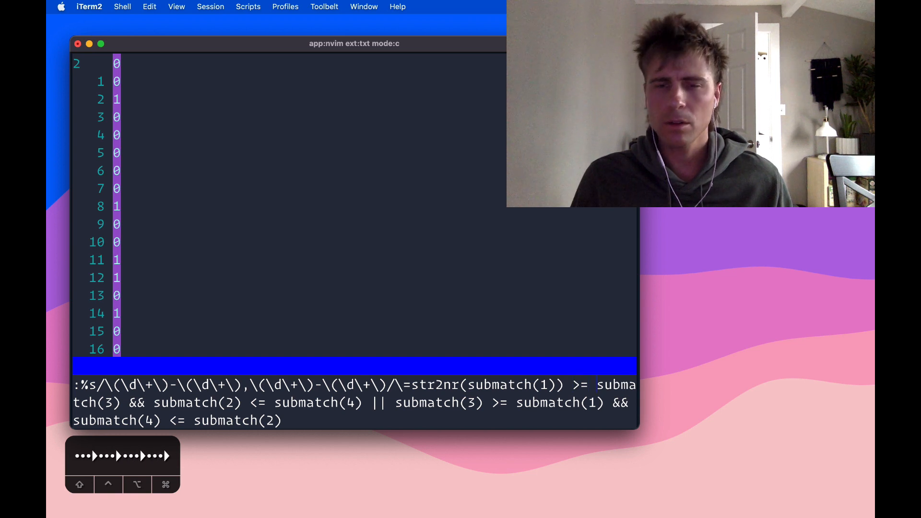
text(str2nr()
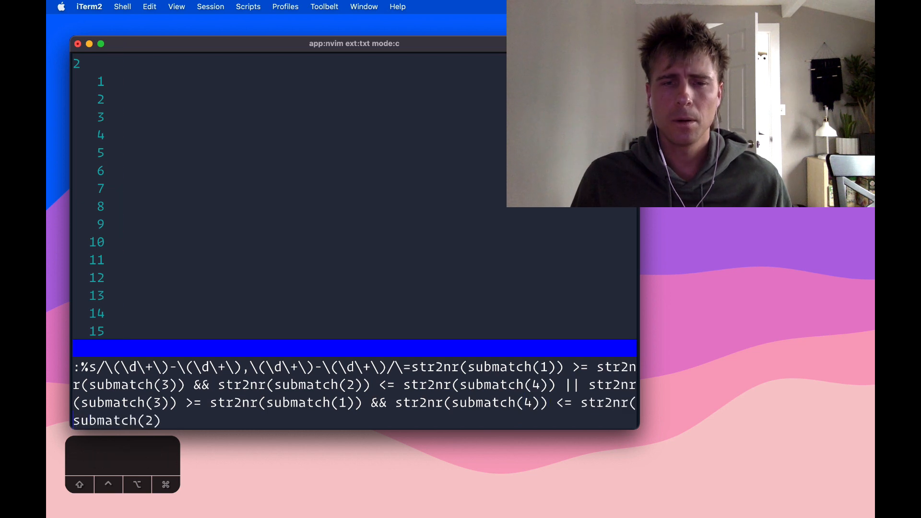
text())
key(Enter)
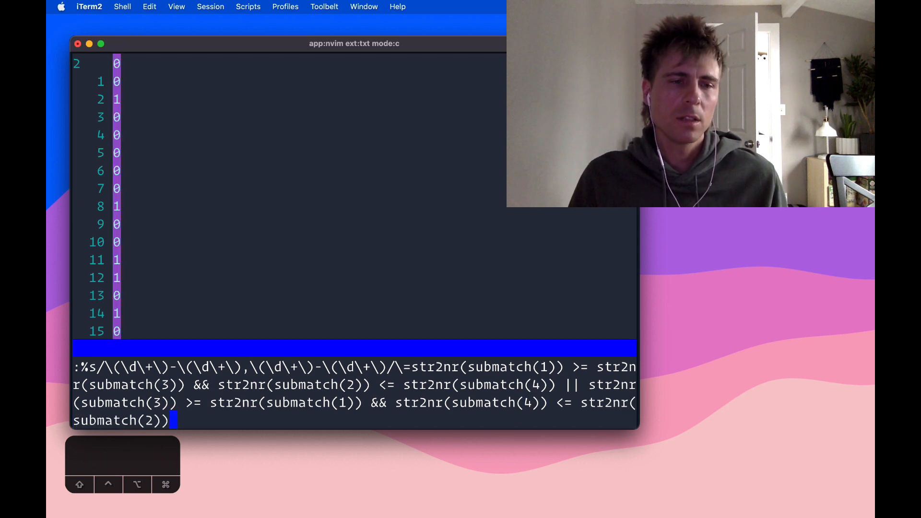
key(Return)
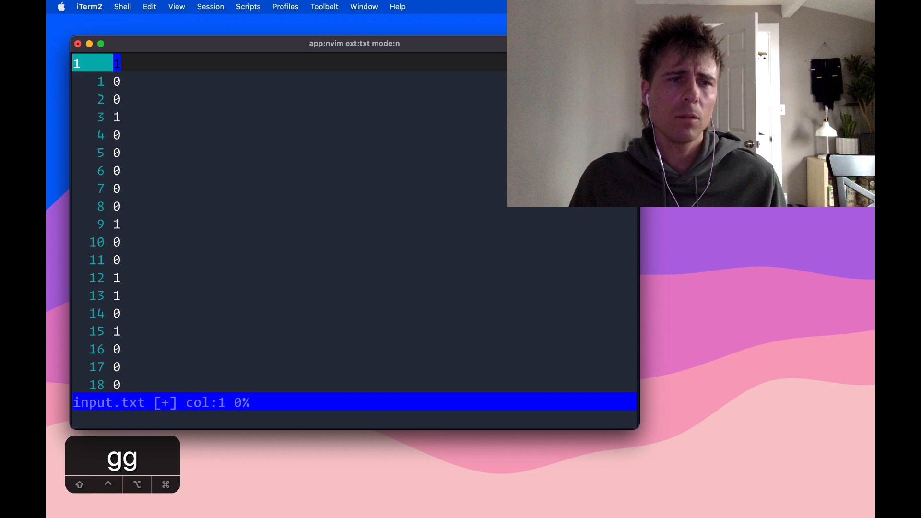
From the top of the file, run :g/0/d to delete all lines containing 0
key(g)
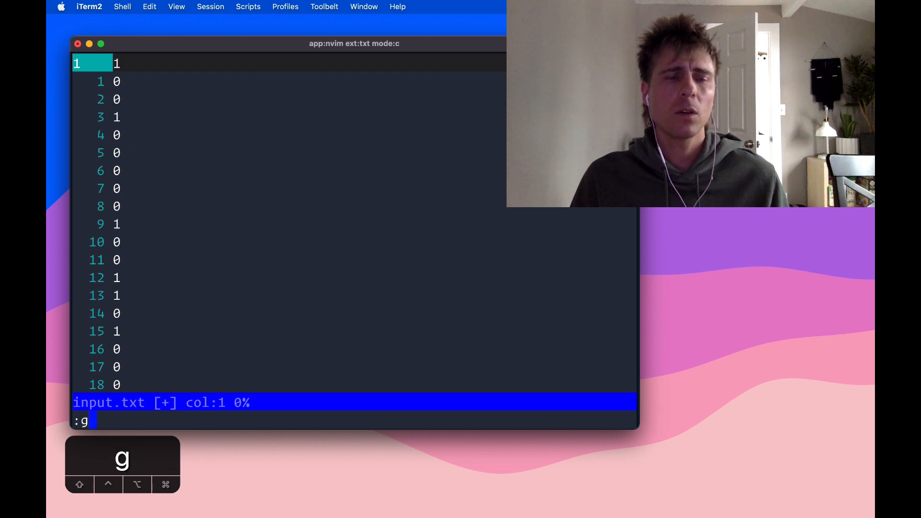
text(/)
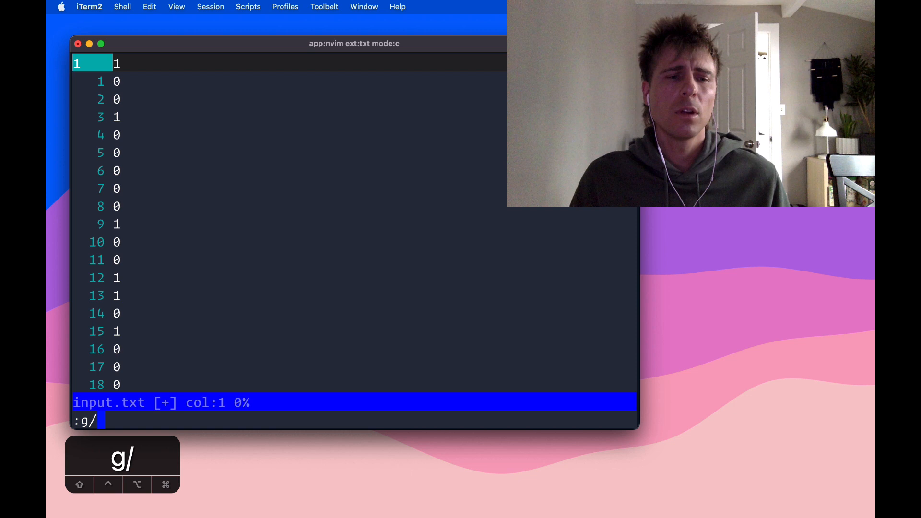
text(0)
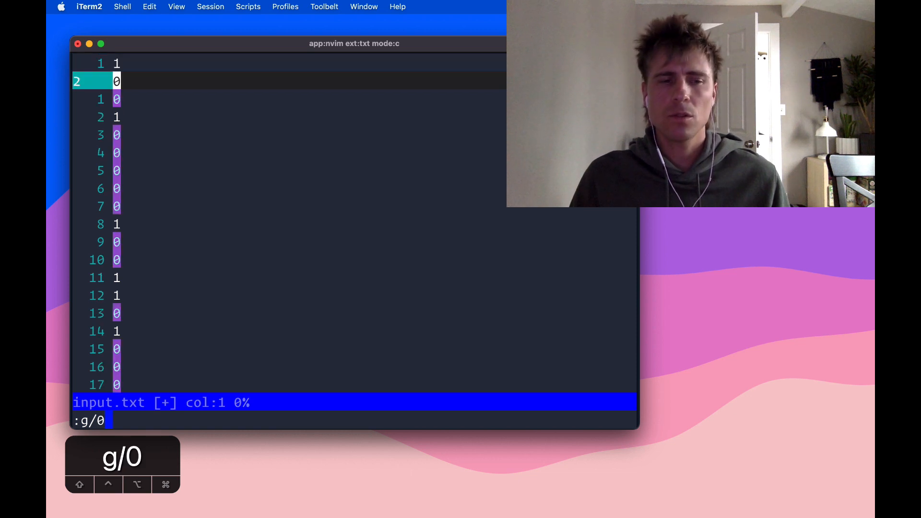
text(d)
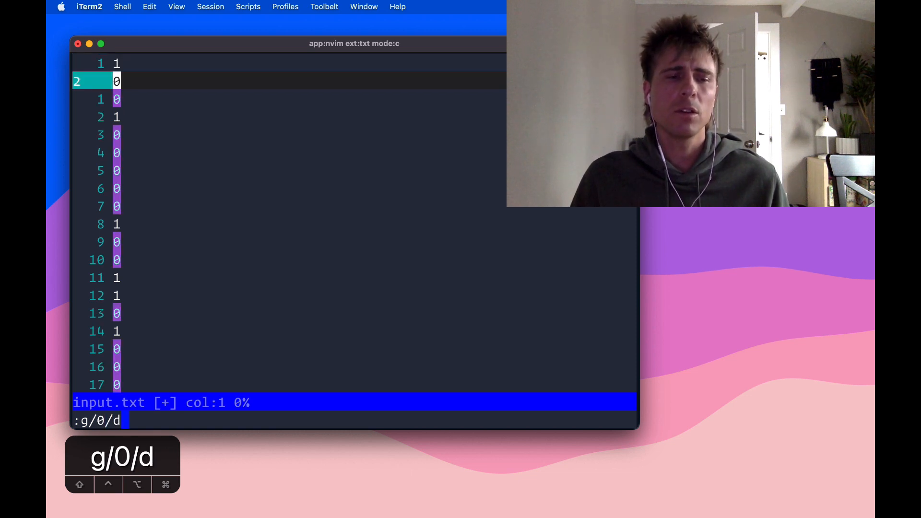
key(Return)
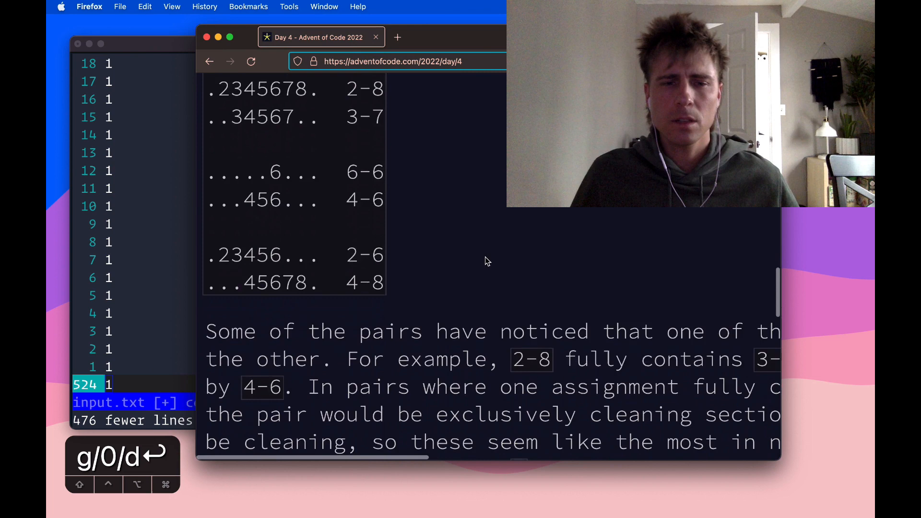
Scroll the Day 4 page to the example where one range fully contains the other
scroll(down, 3)
text( ")
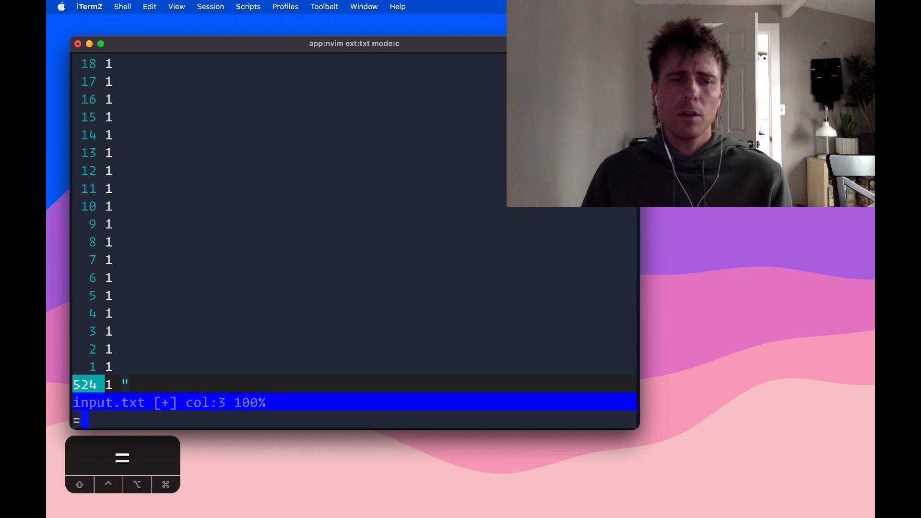
Evaluate line('$') through the expression register to insert the remaining line count
text(line(\)
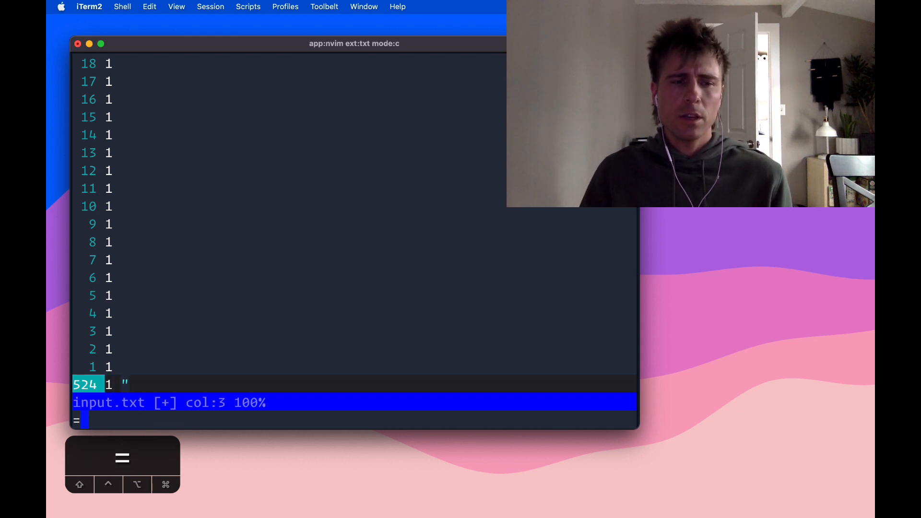
text(line(')
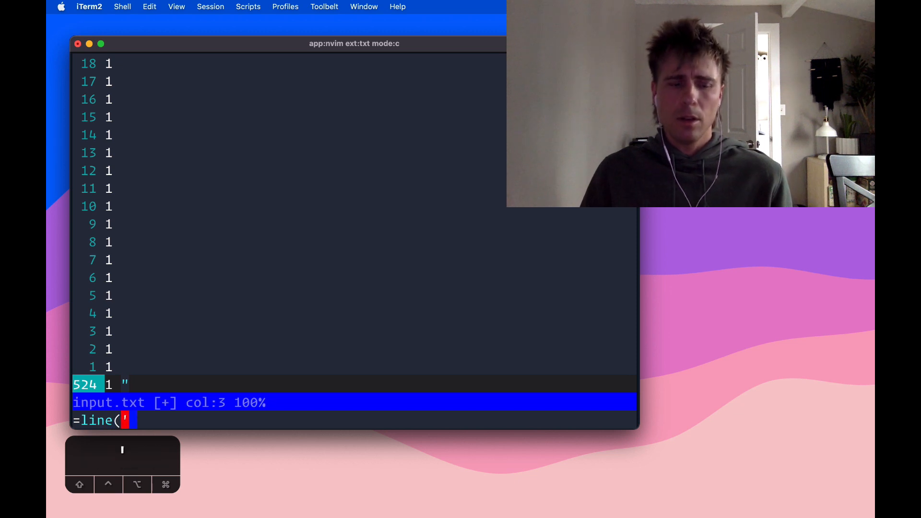
text($'))
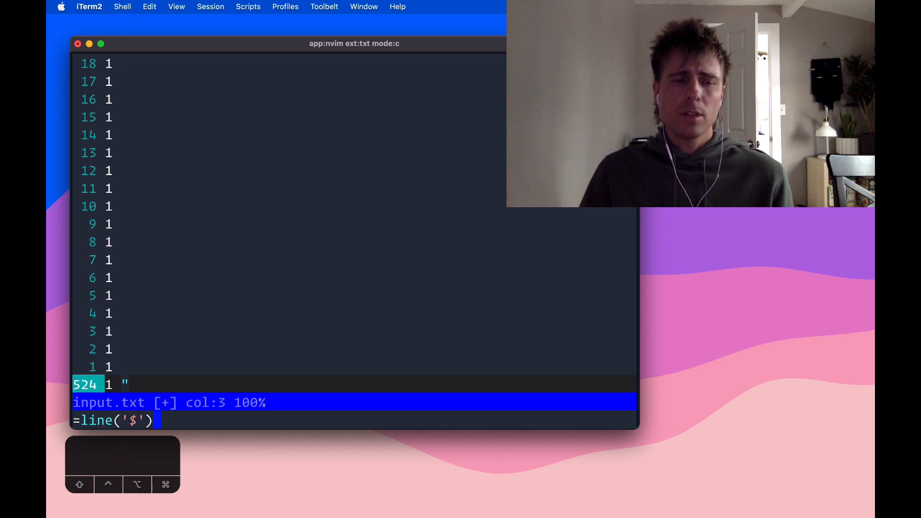
key(Return)
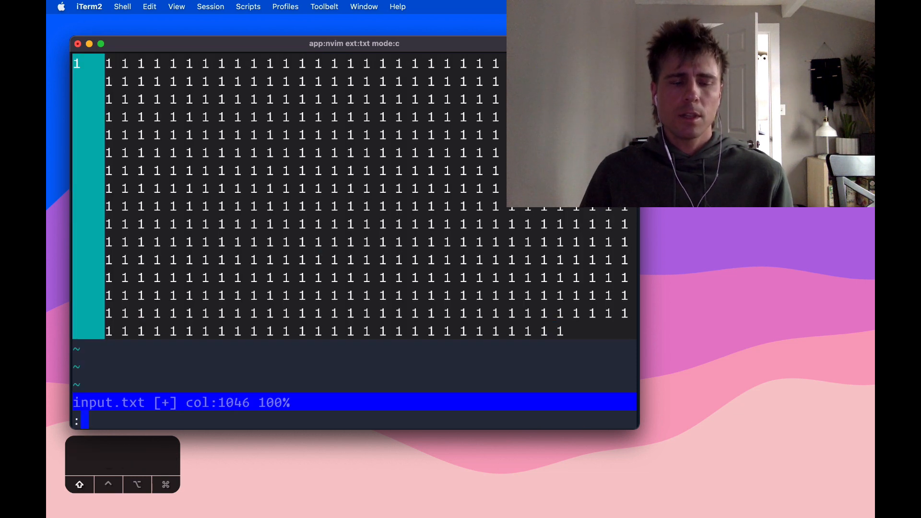
Join the 1s with plus signs by substituting every space with + (:s/ /+/g)
text(s/ /)
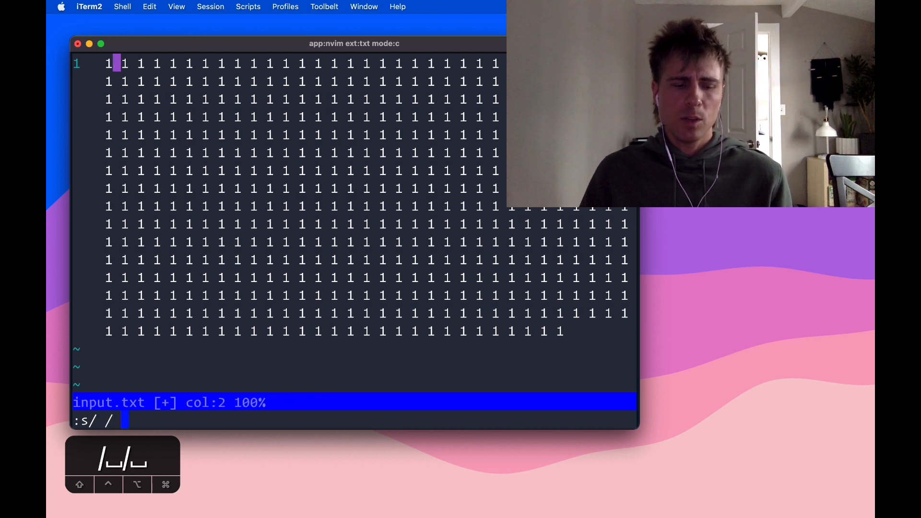
text(+/g)
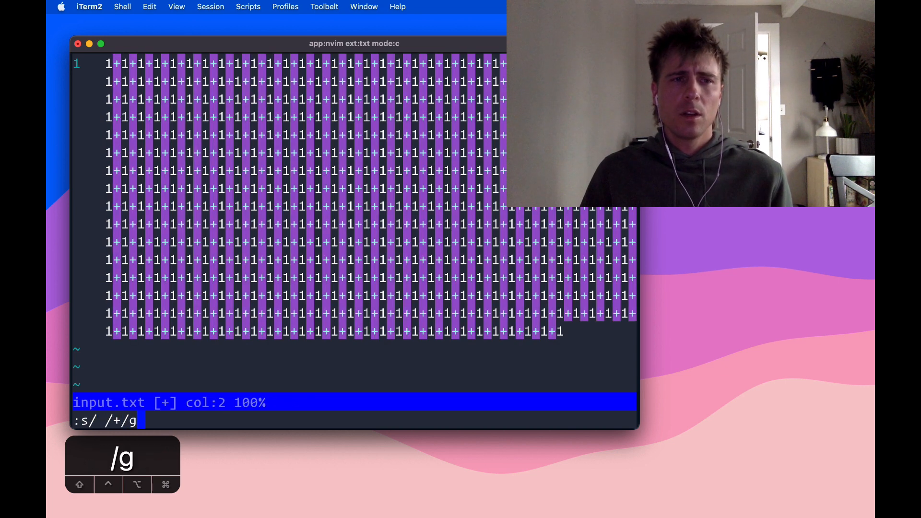
key(enter)
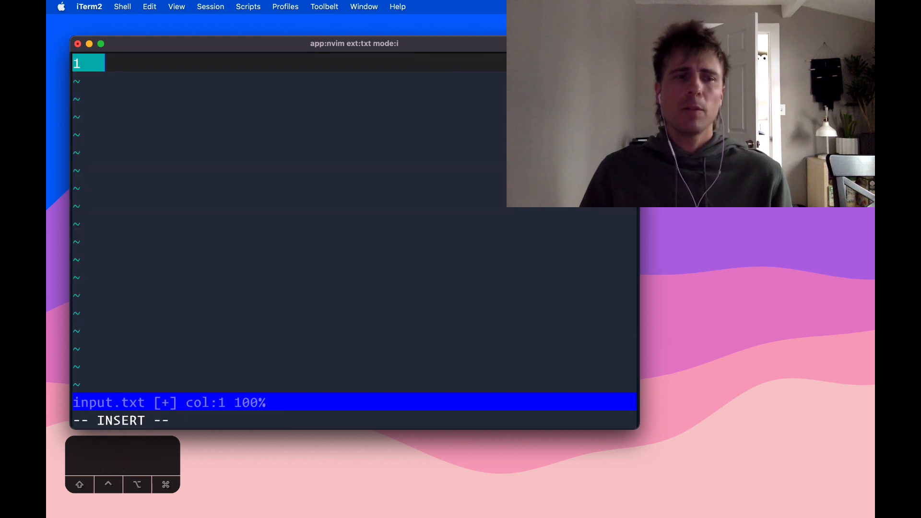
Replace the line with its evaluated sum, 524
key(ctrl+r)
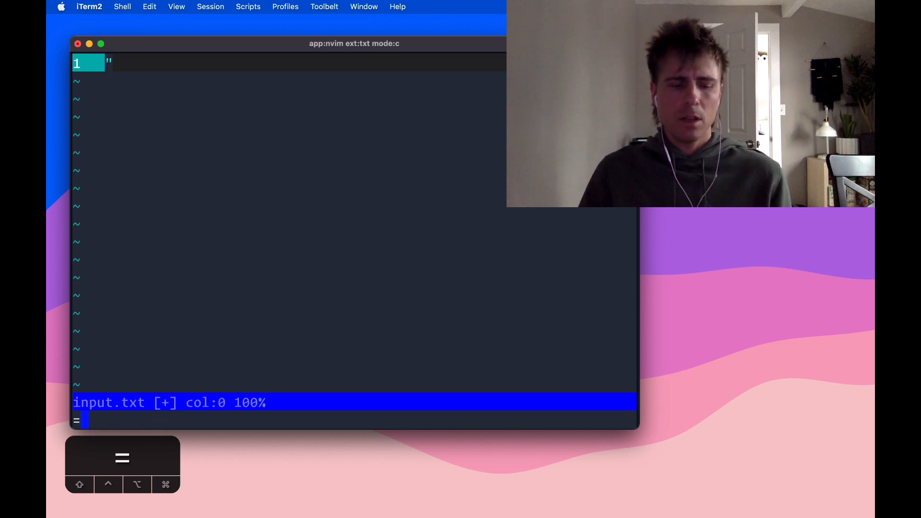
text(524)
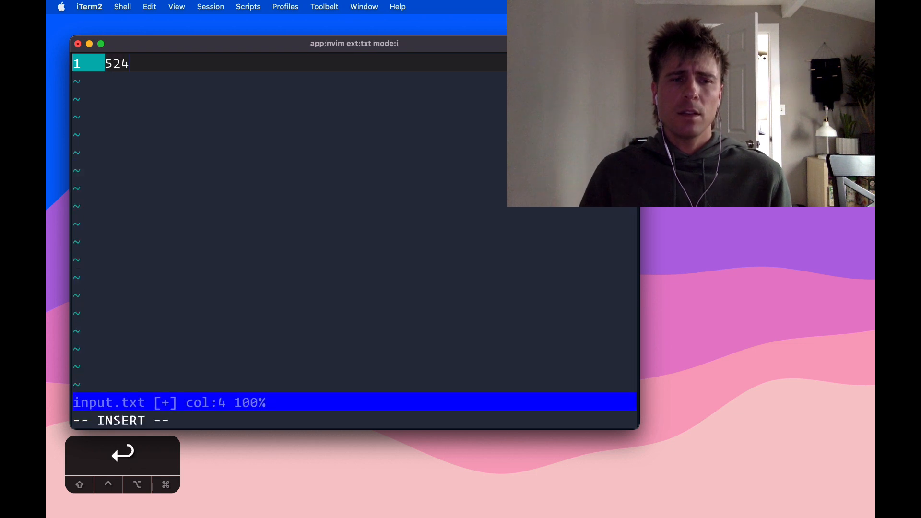
key(Escape)
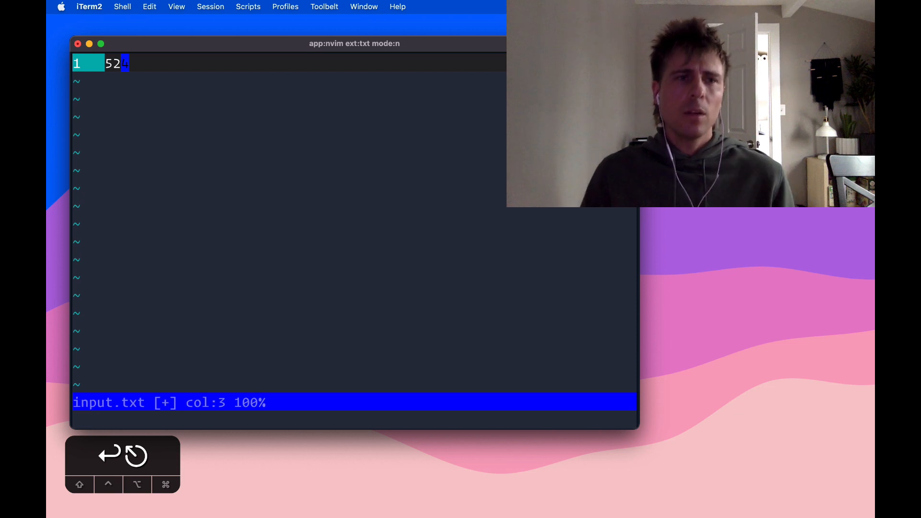
key(h)
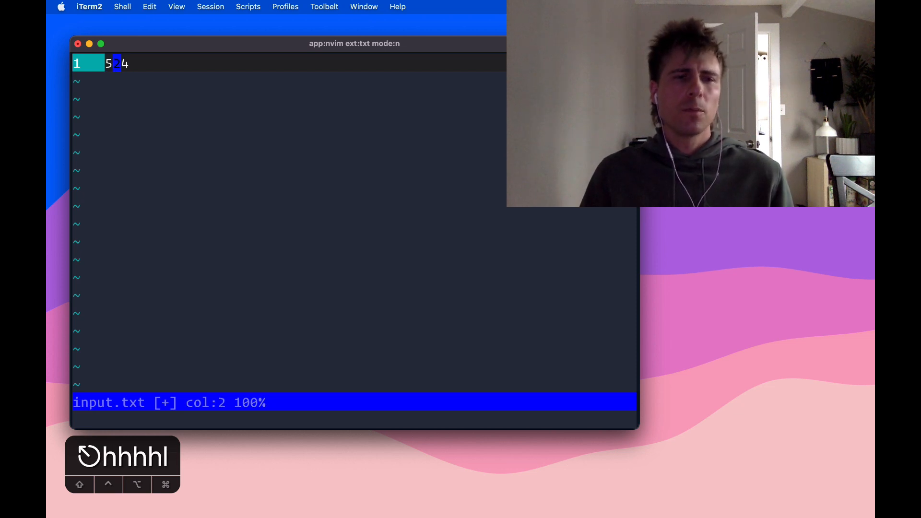